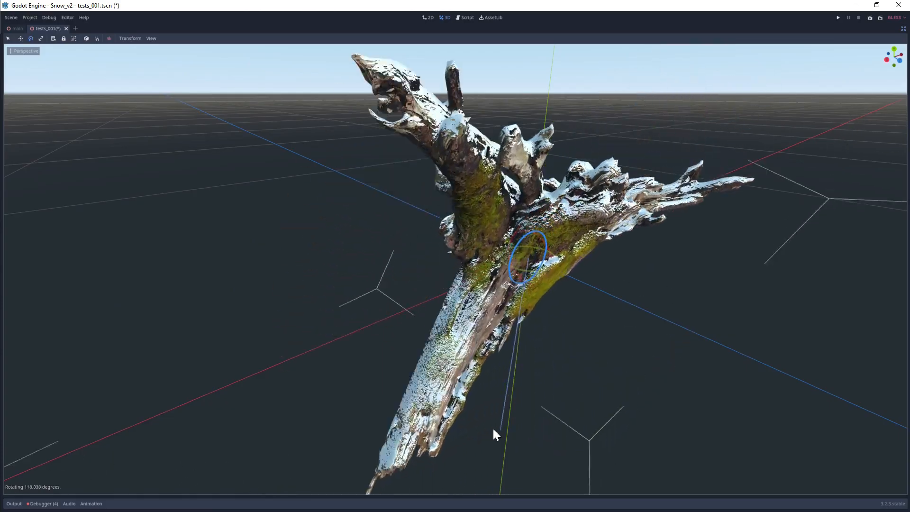
- Rotate the tree trunk model to show snow staying on its upward faces
drag(496, 434, 487, 174)
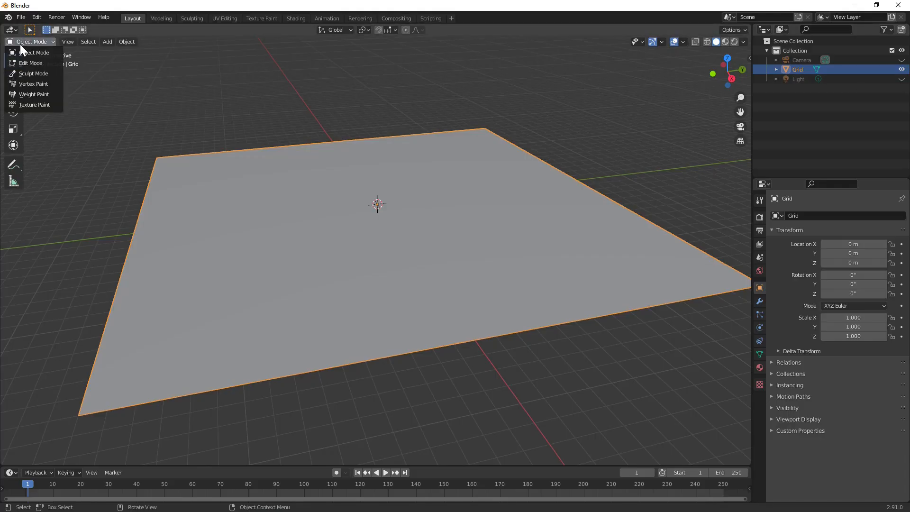
mouse_move(34, 106)
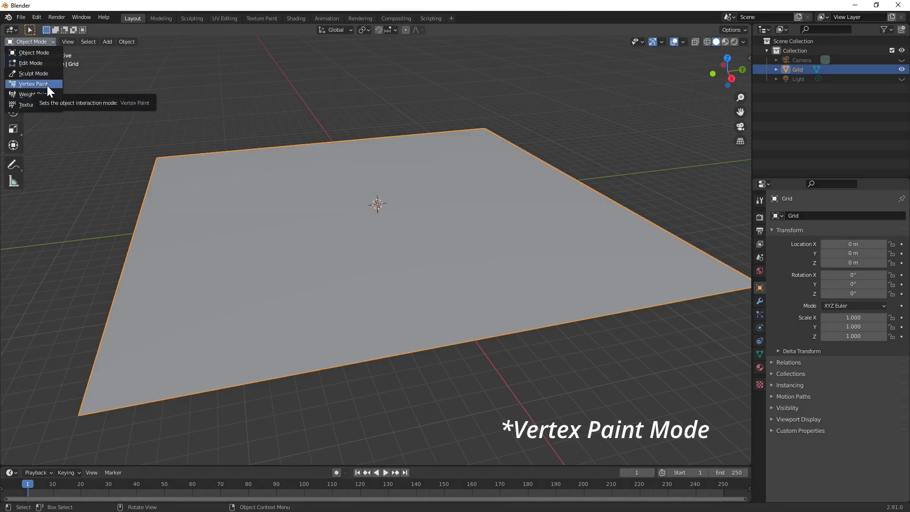
- Vertex-paint the whole plane red and paint a winding black path across it
click(33, 83)
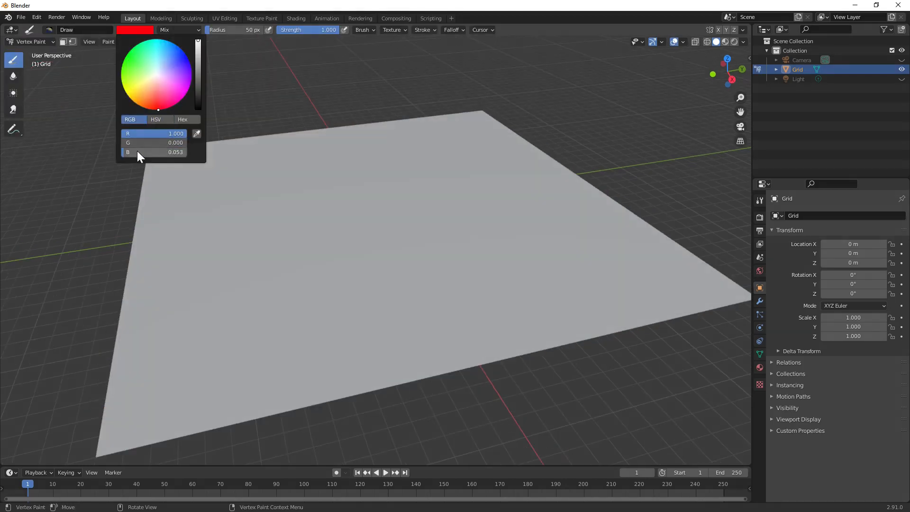
click(107, 42)
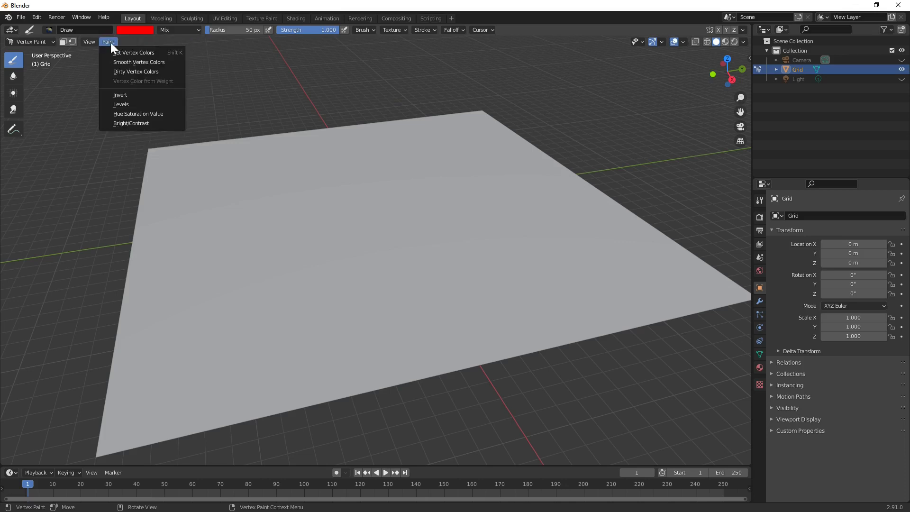
click(134, 52)
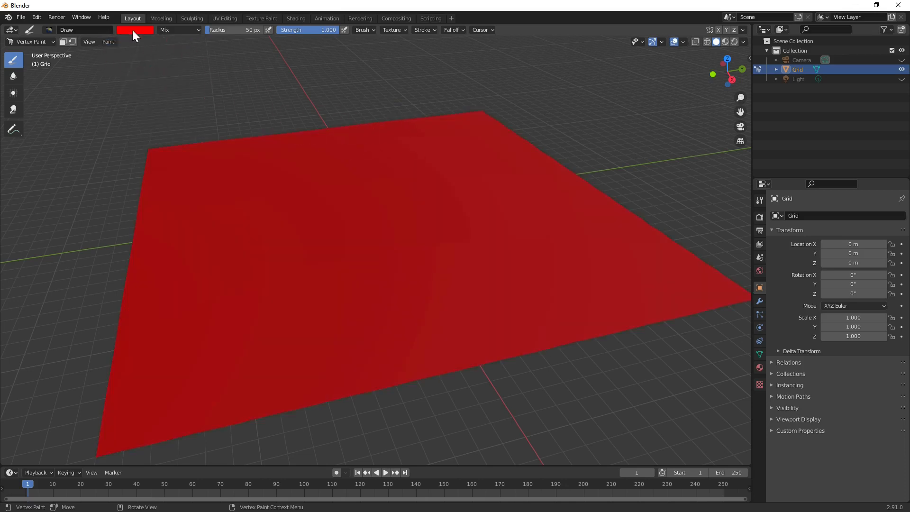
drag(470, 108, 223, 409)
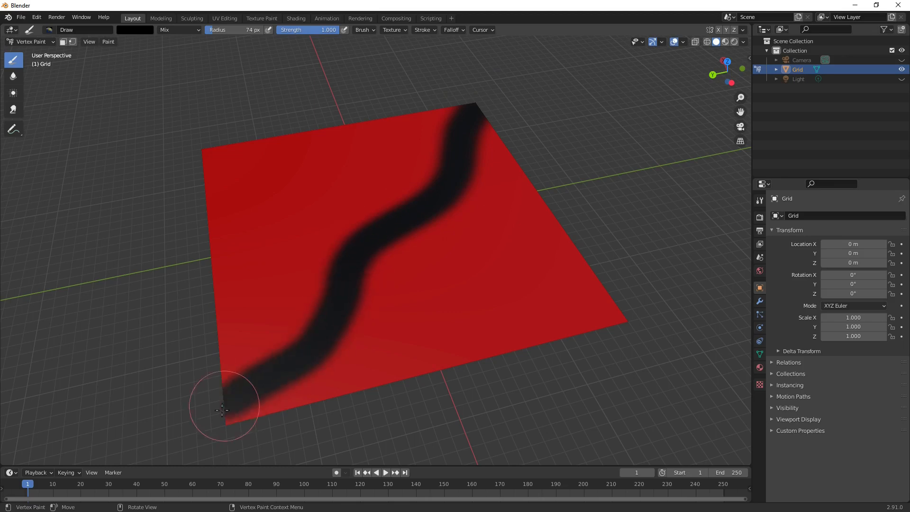
- Sculpt gentle rolling hills into the painted plane
click(31, 42)
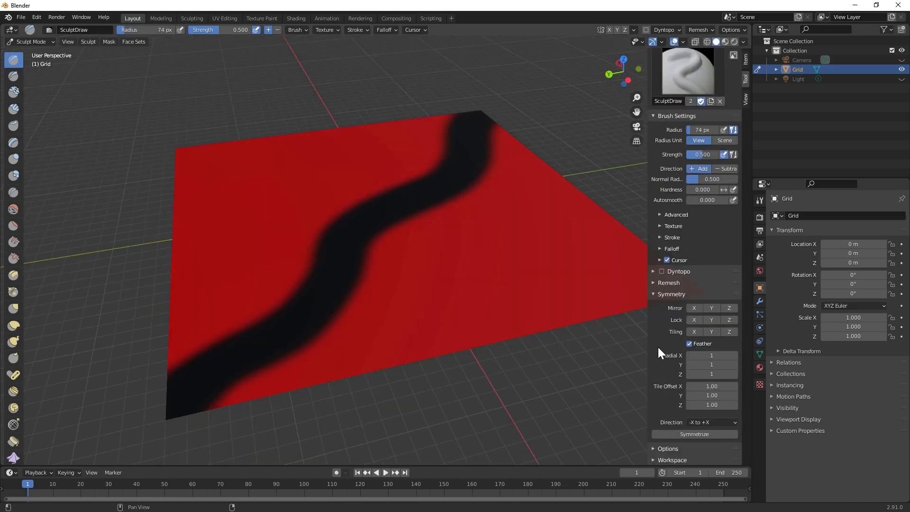
click(694, 319)
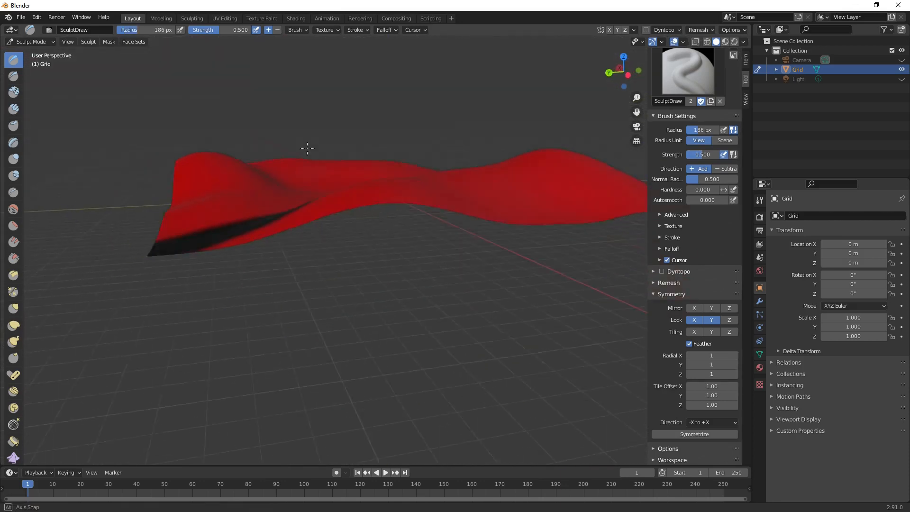
drag(307, 148, 283, 238)
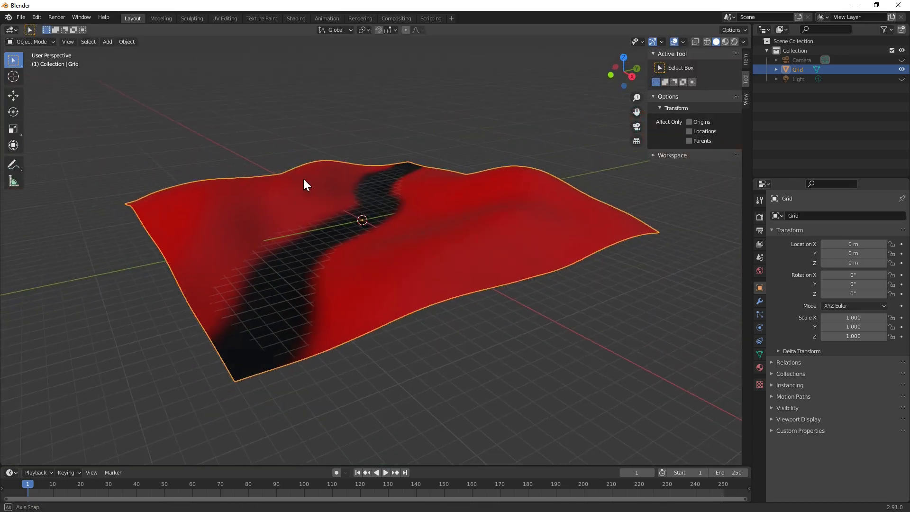
click(20, 17)
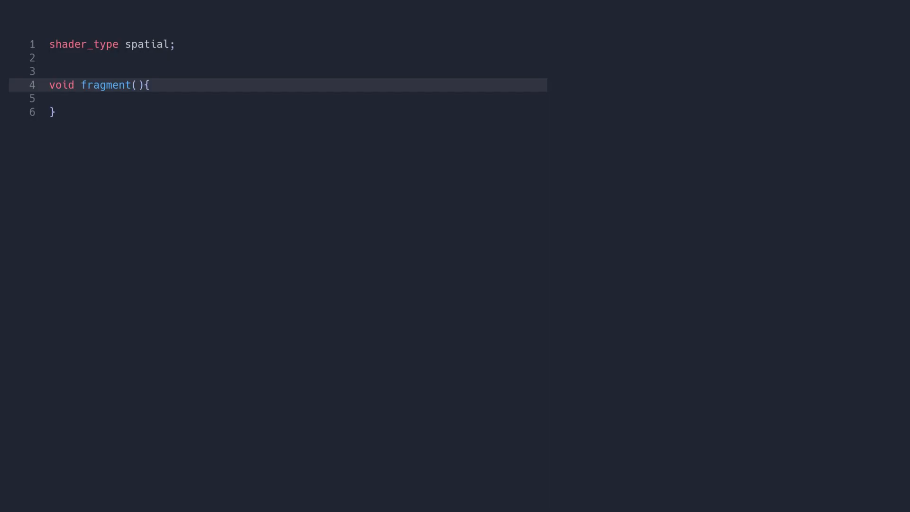
- Add a snow_albedo sampler and mix dirt and snow albedo by COLOR.r in fragment()
text(uniform sampler2D snow_albedo : hint_albedo;)
click(295, 98)
text(v)
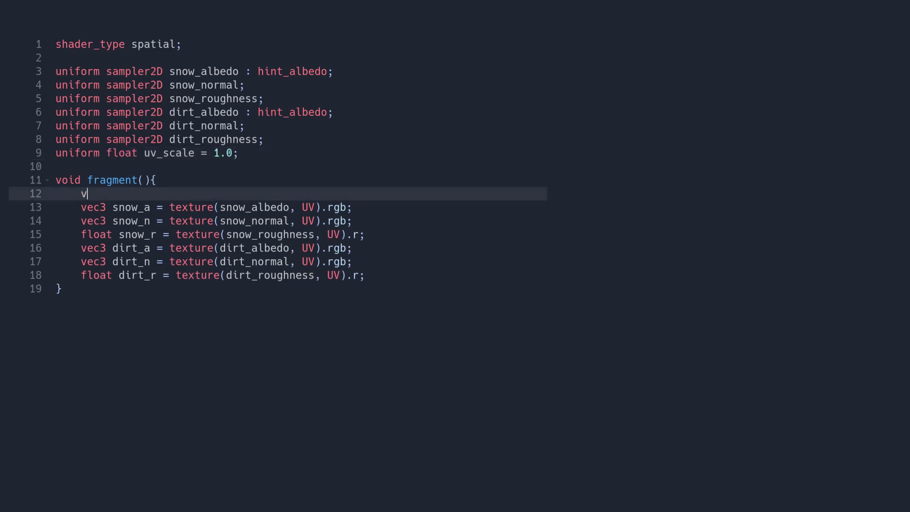
text(ec2 uv = UV * uv_scale;)
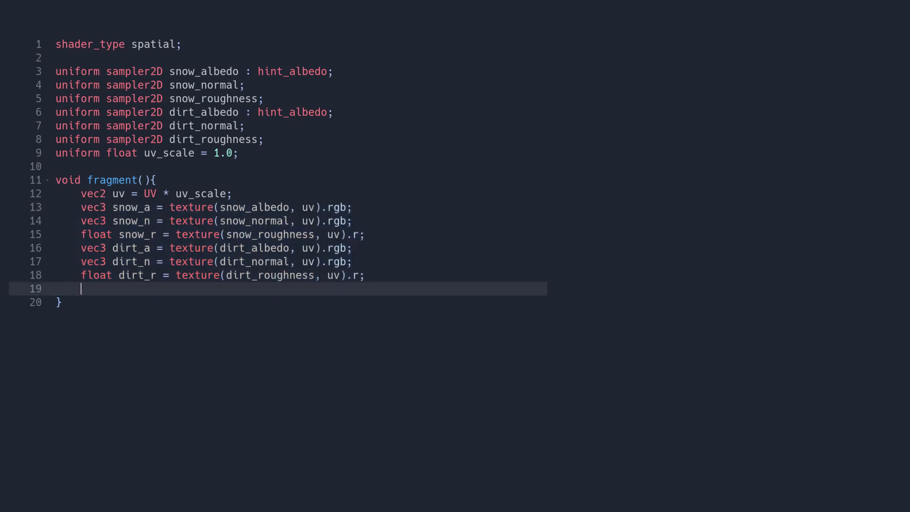
text(float snow_mask = COLOR.r;)
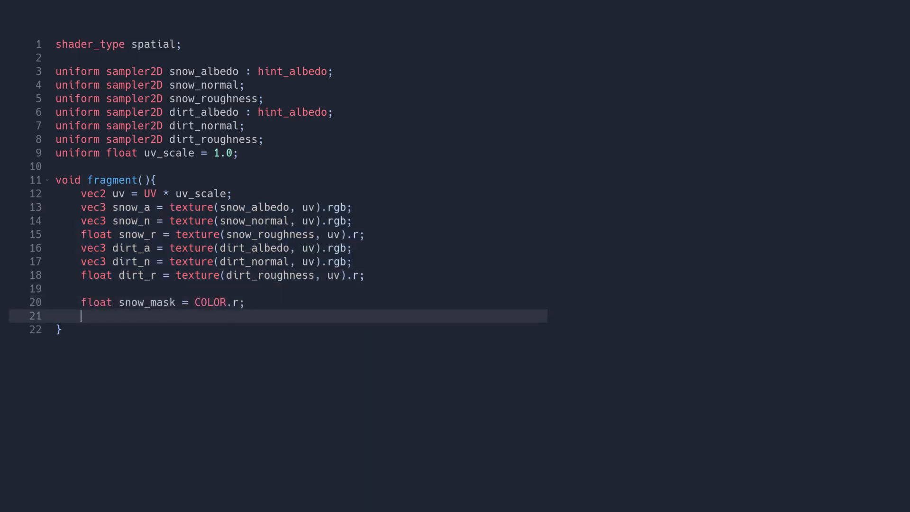
text(ALBEDO = mix(dirt_a, sno)
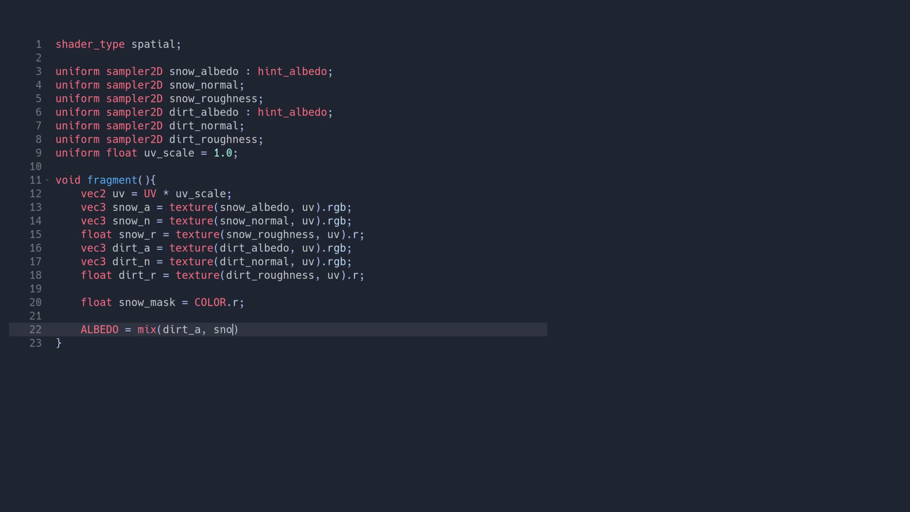
text(w_a, snow_mask);)
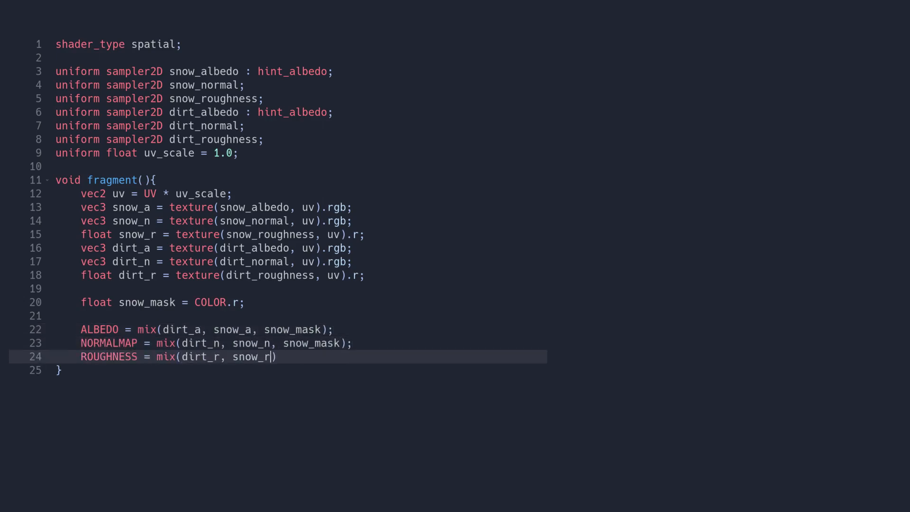
text(, snow_mask);)
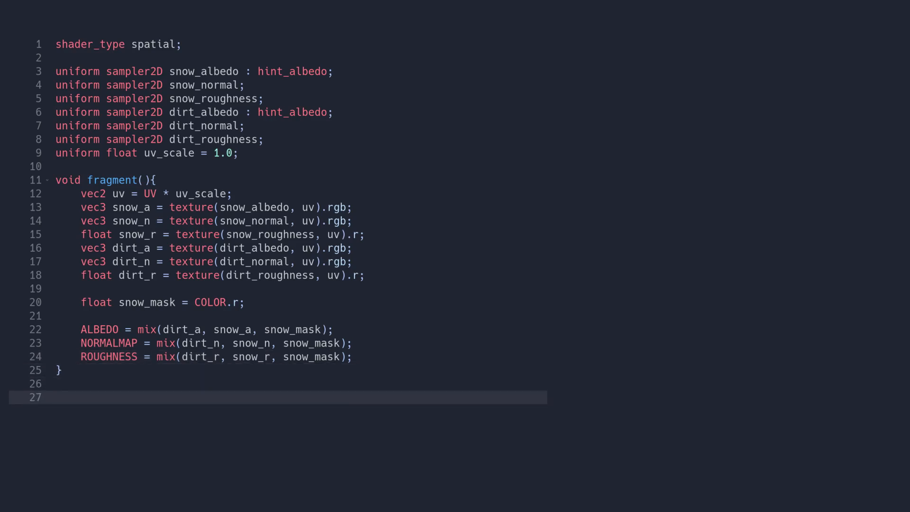
- Raise snowy vertices with VERTEX.y += snow_mask and add a snow_height uniform
text(void vertex(){)
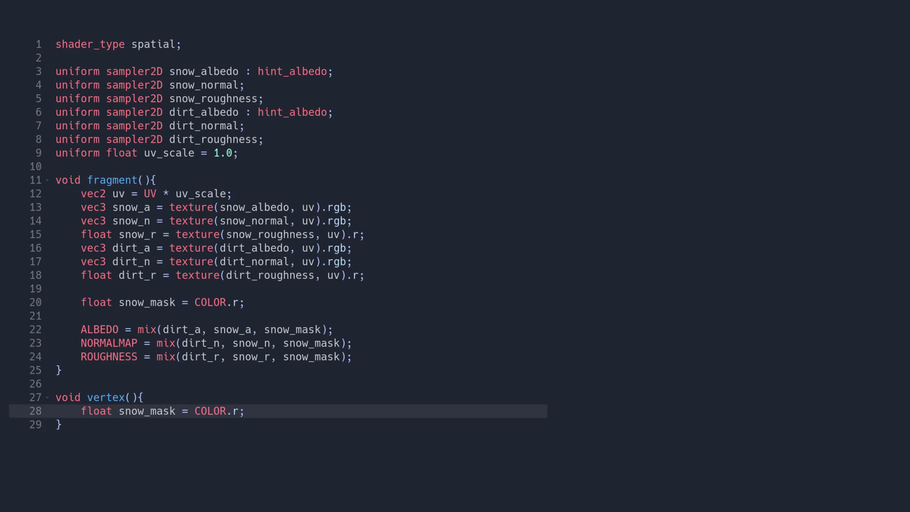
text(VERTEX.y += snow)
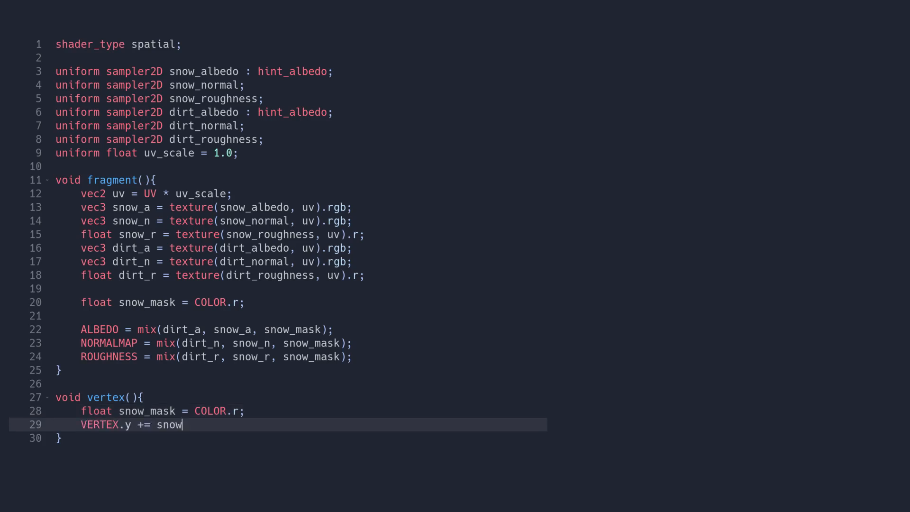
text(_mask;)
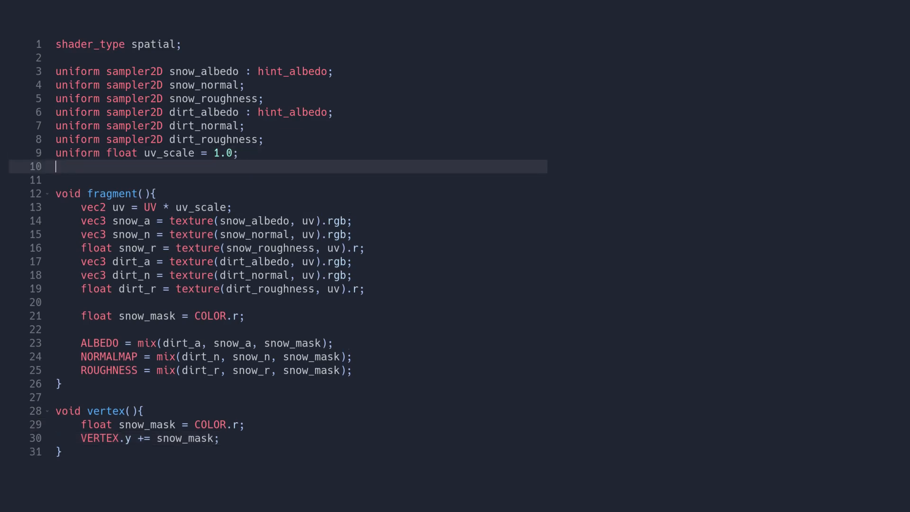
text(uniform float snow_height = 1)
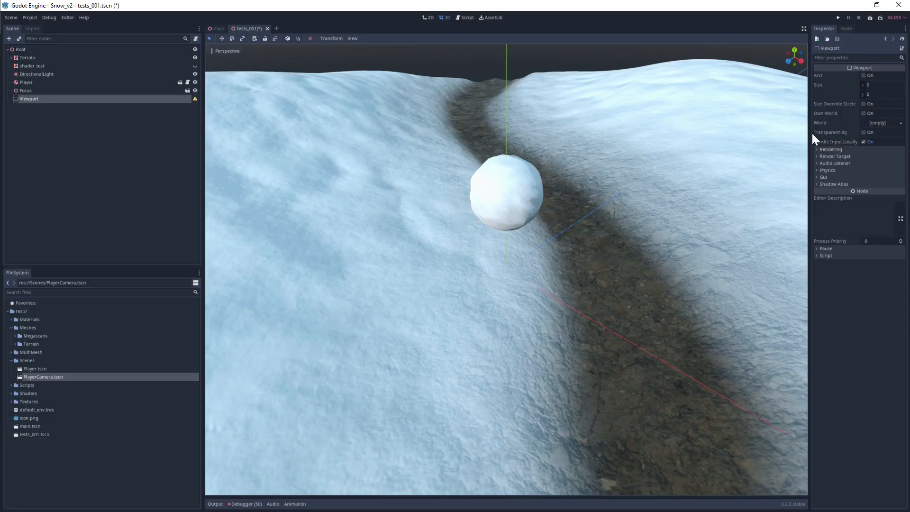
mouse_move(808, 127)
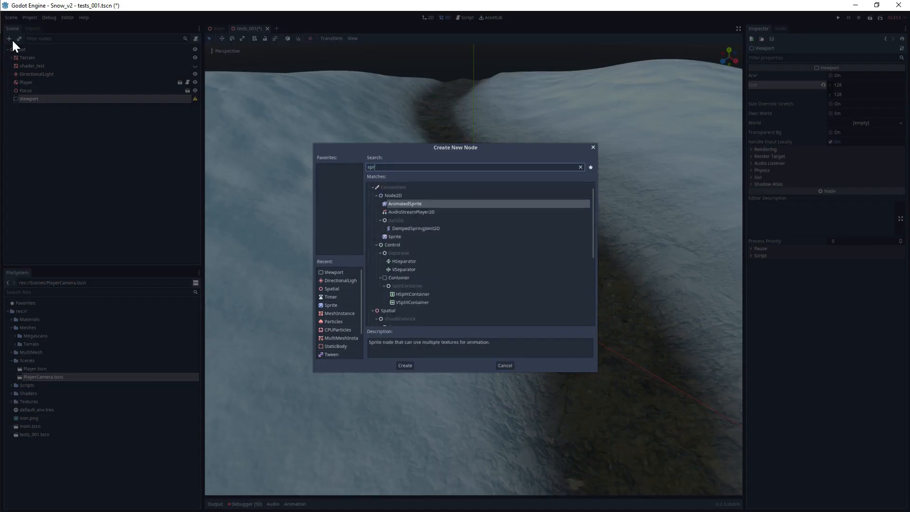
- Add a soft-brush Sprite under the Viewport; enable V Flip and Clear Mode Next Frame
click(404, 364)
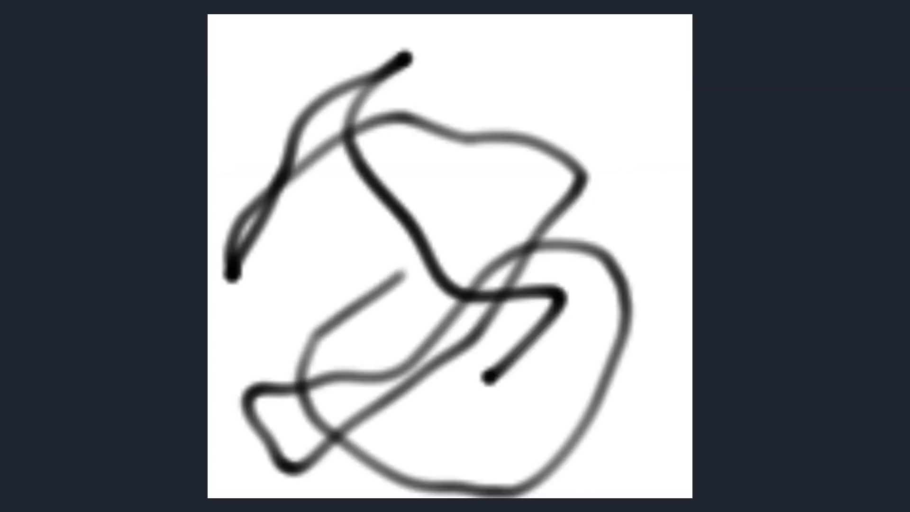
drag(406, 273, 484, 206)
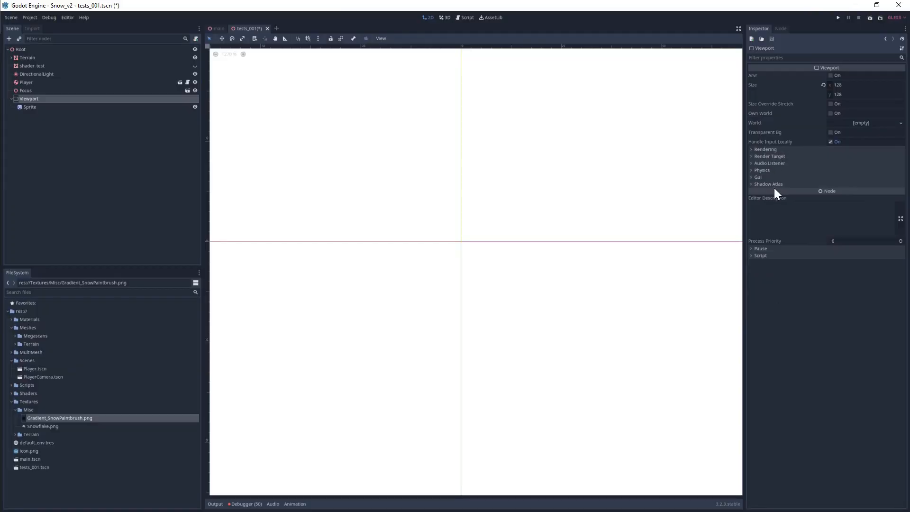
click(769, 155)
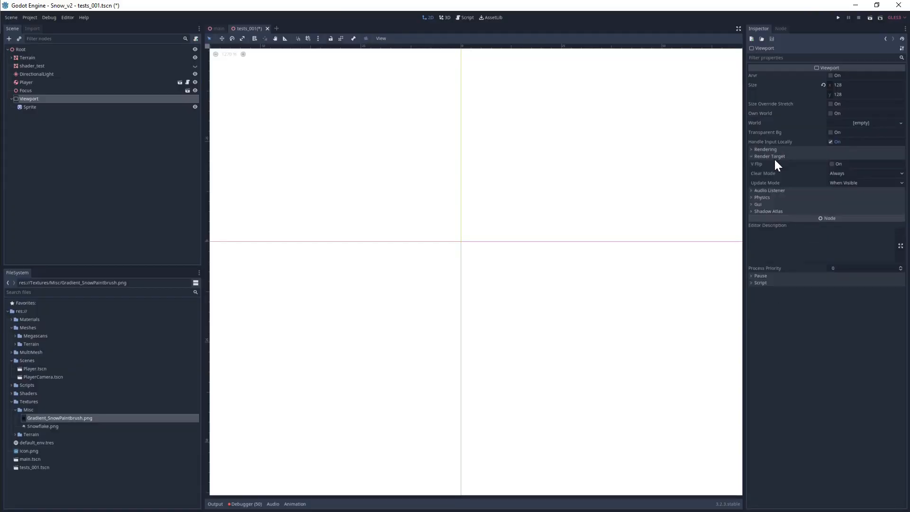
click(864, 173)
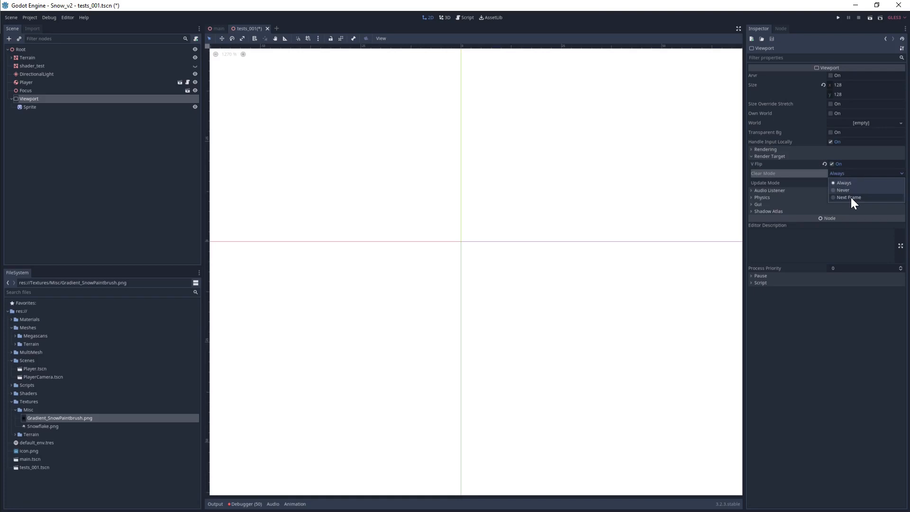
click(847, 196)
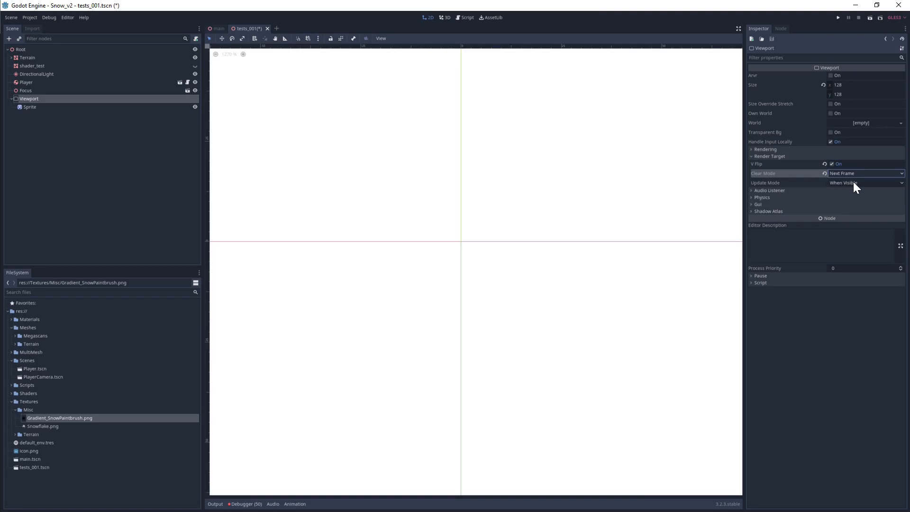
click(862, 183)
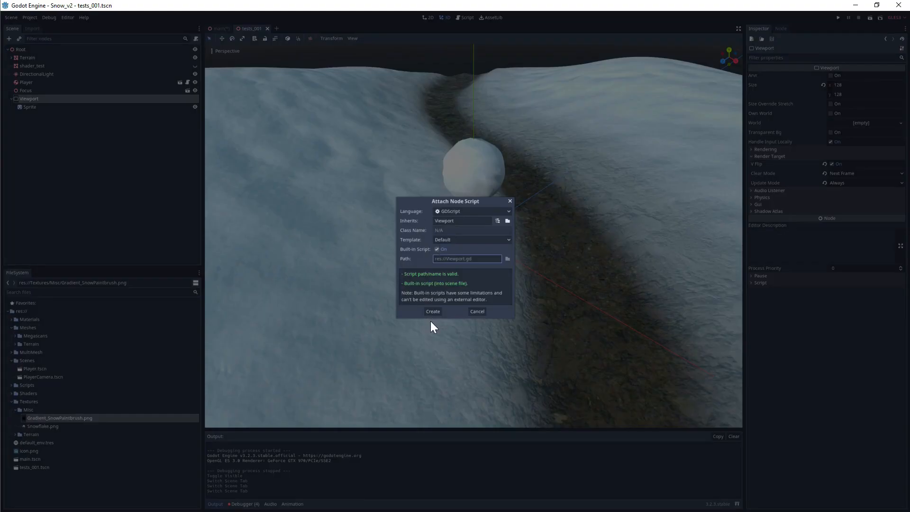
- Write _process code setting SnowPaintbrush position from the player's normalized x/z translation
click(432, 312)
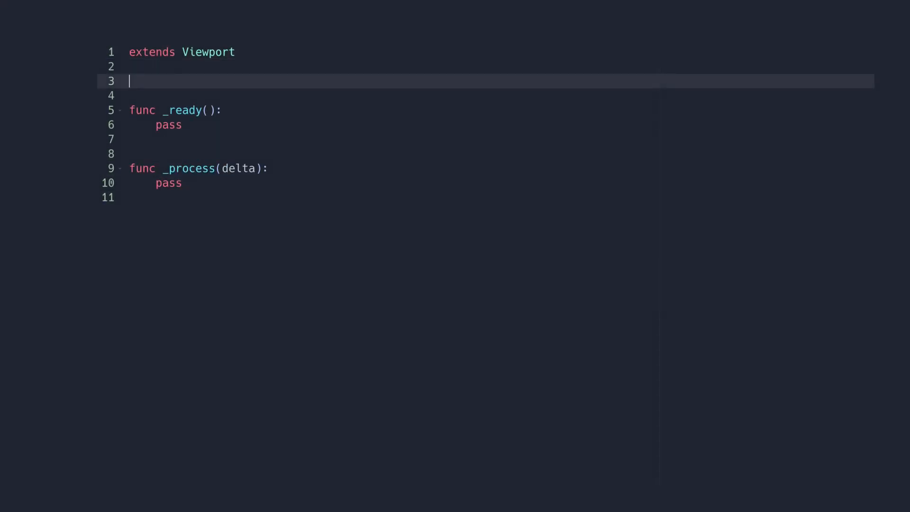
text(export(N))
click(485, 96)
text(export(Rect2) var world)
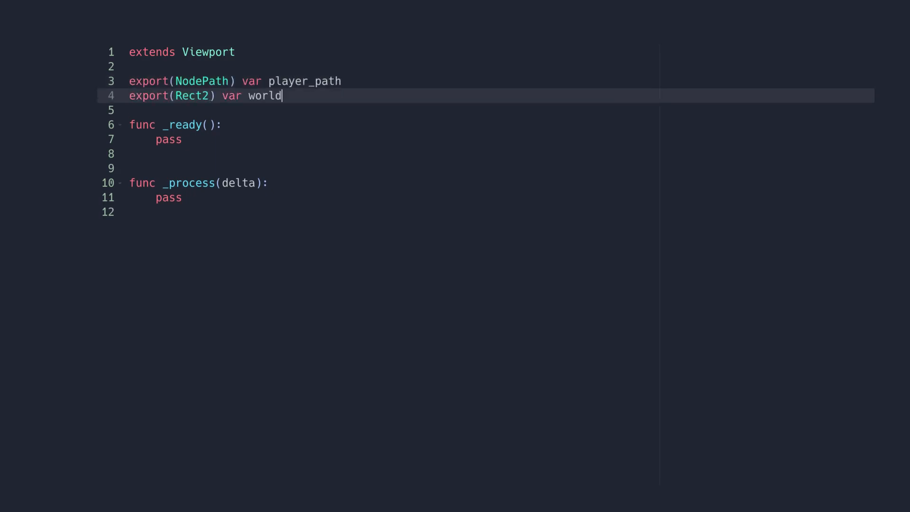
text(_extents)
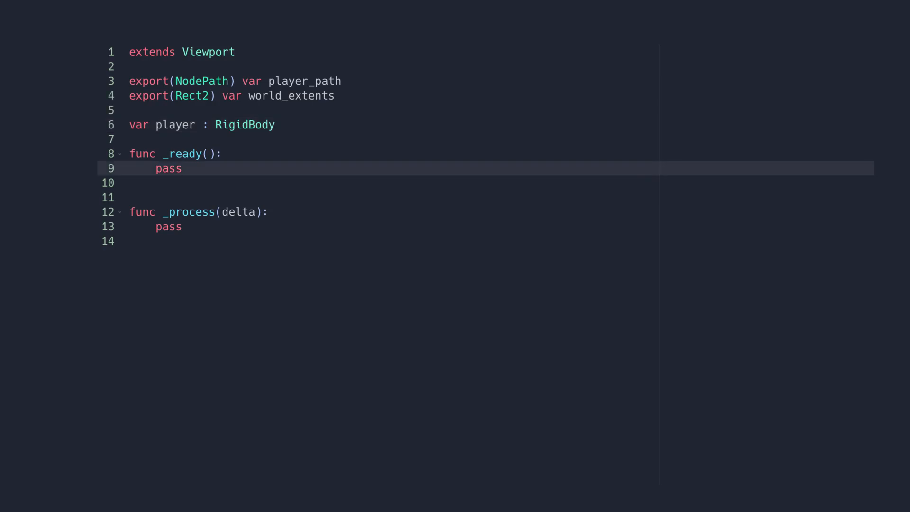
text(player = get_node(player_path)
click(394, 197)
text(set_process(false)
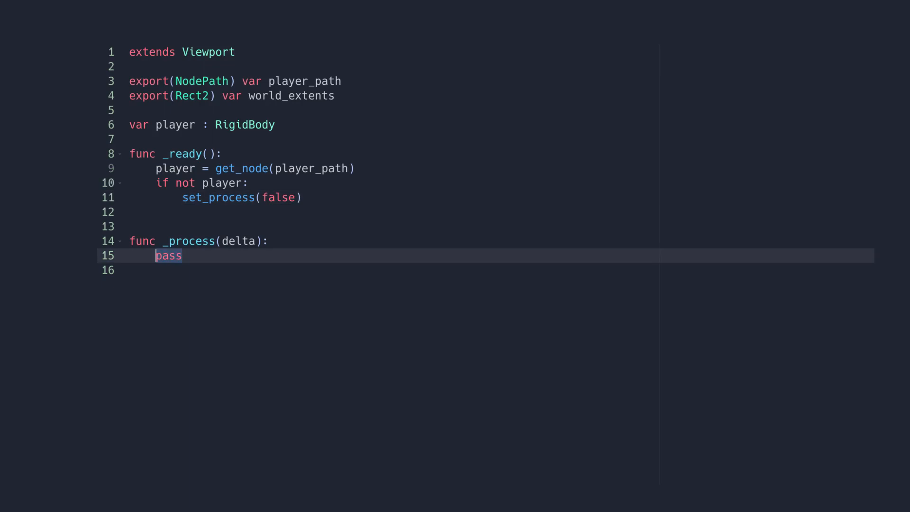
text(var half_world_extents = world_extents.size * 0.5)
click(485, 270)
text(var player_pos = Vector2(player)
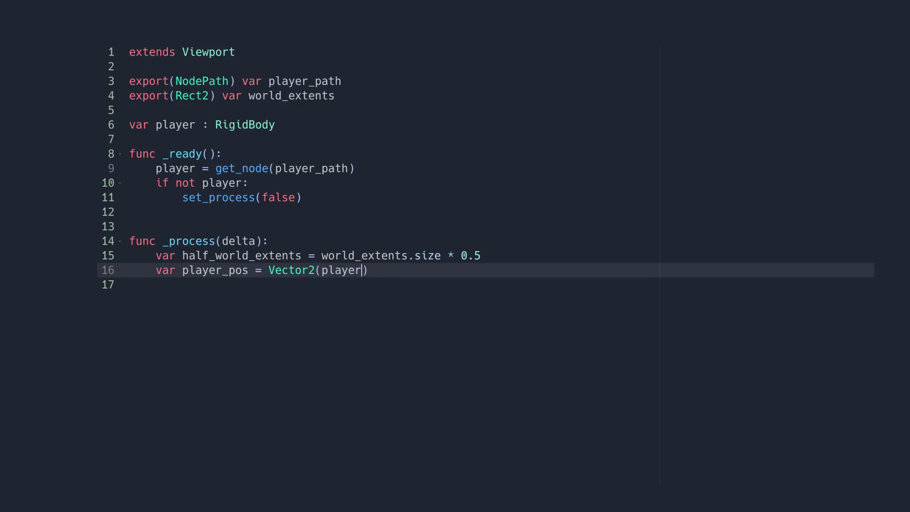
text(.translation.x, player.translation.z)
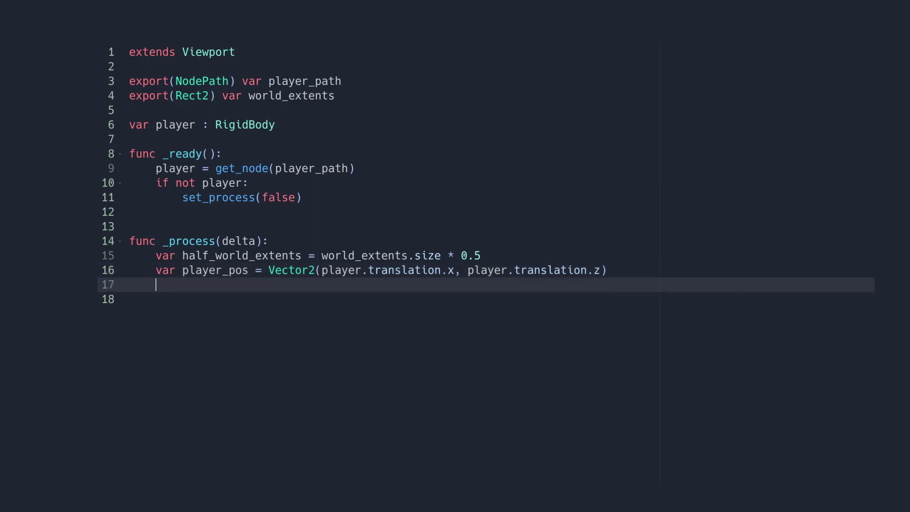
text(player_pos += half_world_extents)
text(var paintbrush_position = pla)
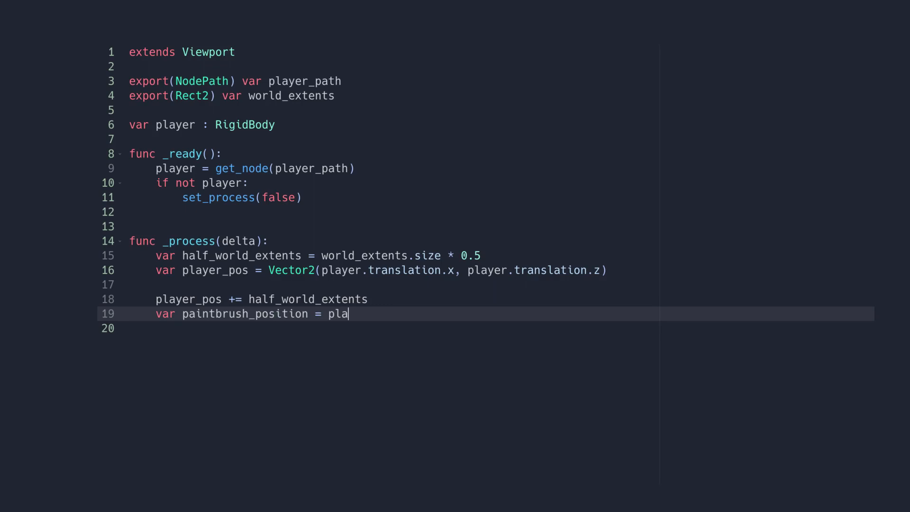
text(yer_pos / world_extents.size)
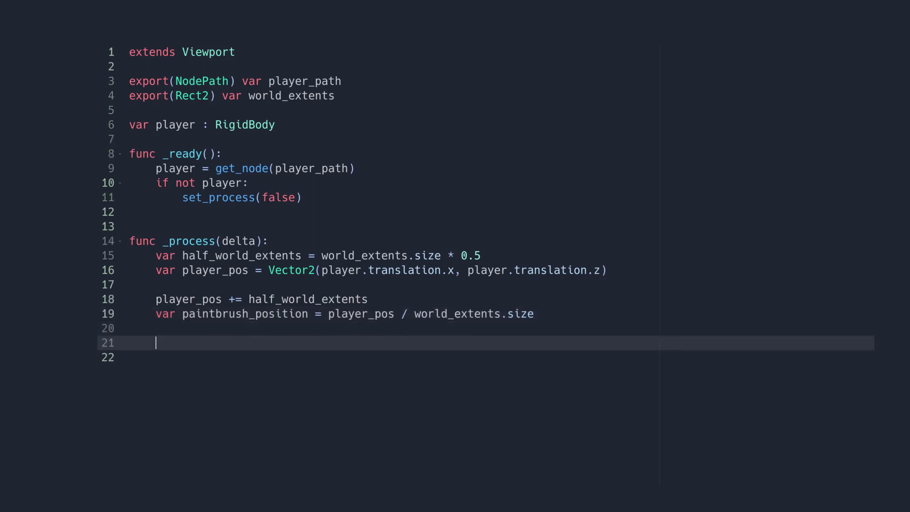
text($SnowPaintbrush.position = paintbrush_position * size)
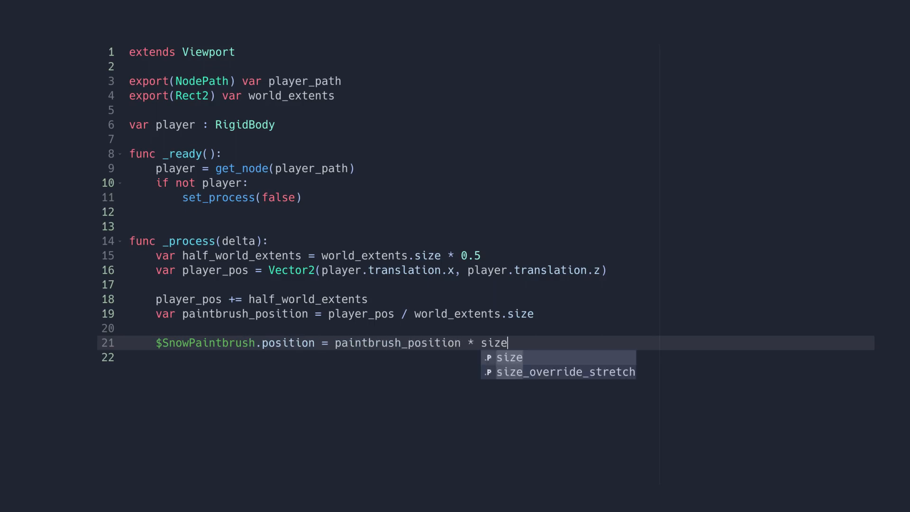
key(enter)
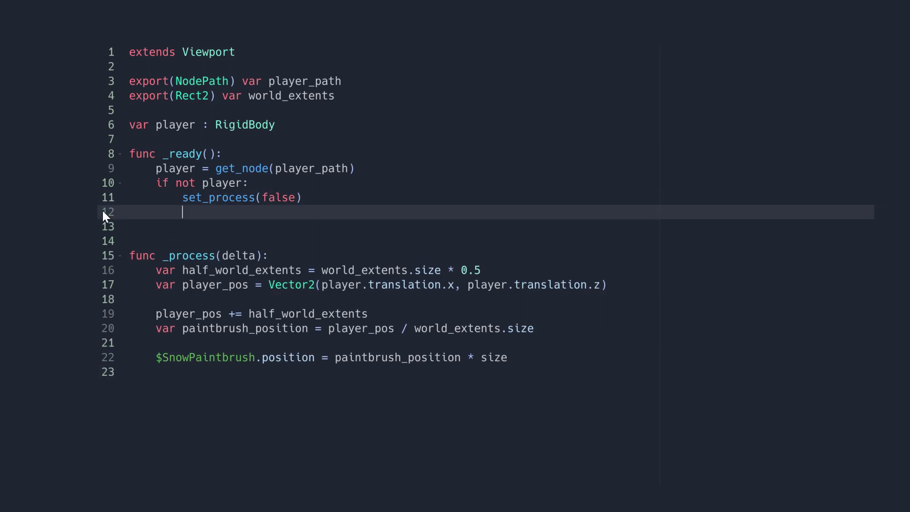
- Add get_texture().set_flags(Texture.FLAG_FILTER) to smooth the viewport texture
text(get_t)
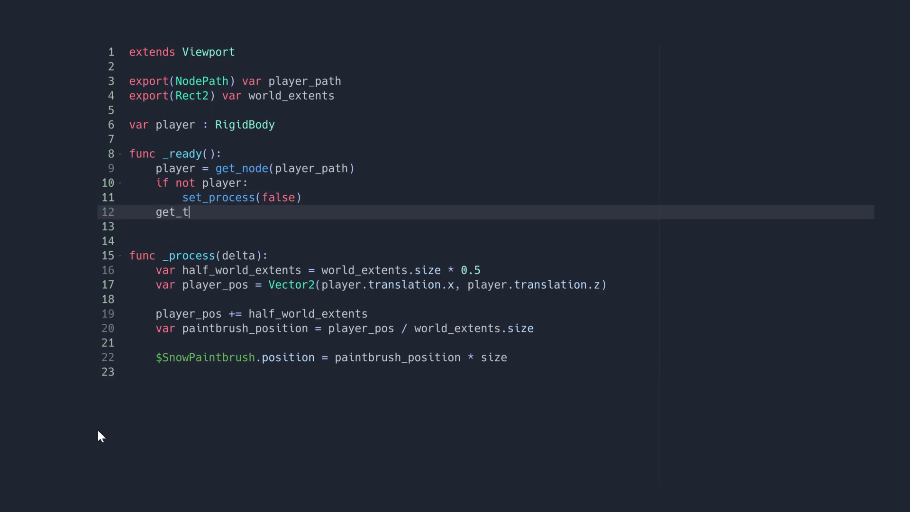
text(exture().set_flags(Texture.FLAG_FILTER)  # F)
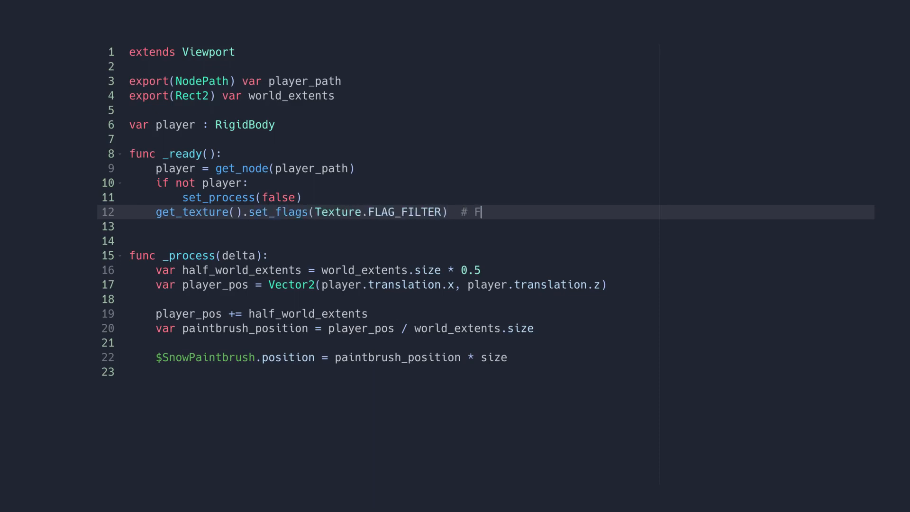
text(ilter the result, making it smoother)
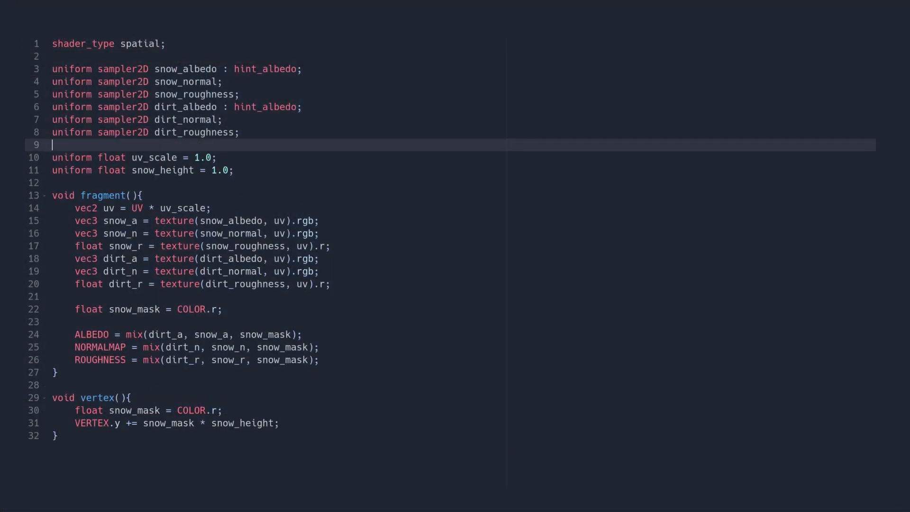
- Add dynamic_snow_mask from the Viewport and multiply snow_mask by its red channel
text(uniform sampler2D dynamic_snow_mask;)
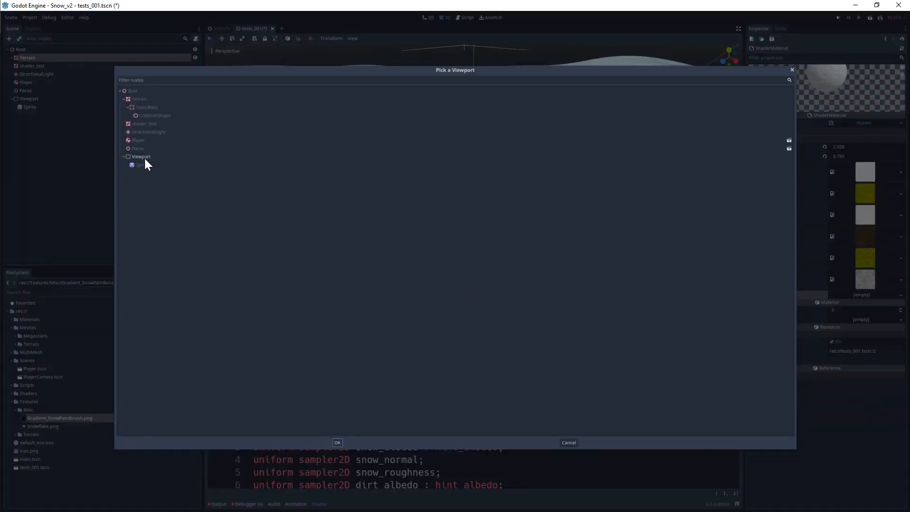
click(567, 442)
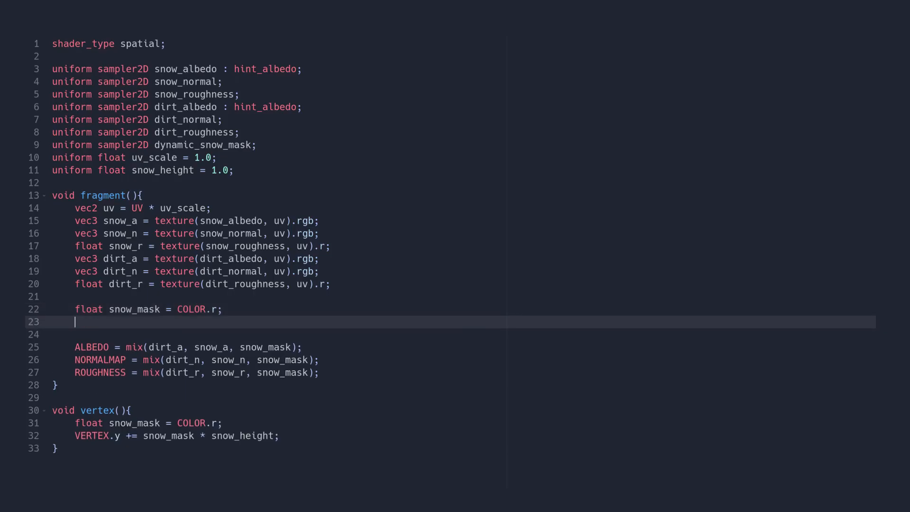
text(snow_mask *= texture(dynamic_snow_mask, UV).r;)
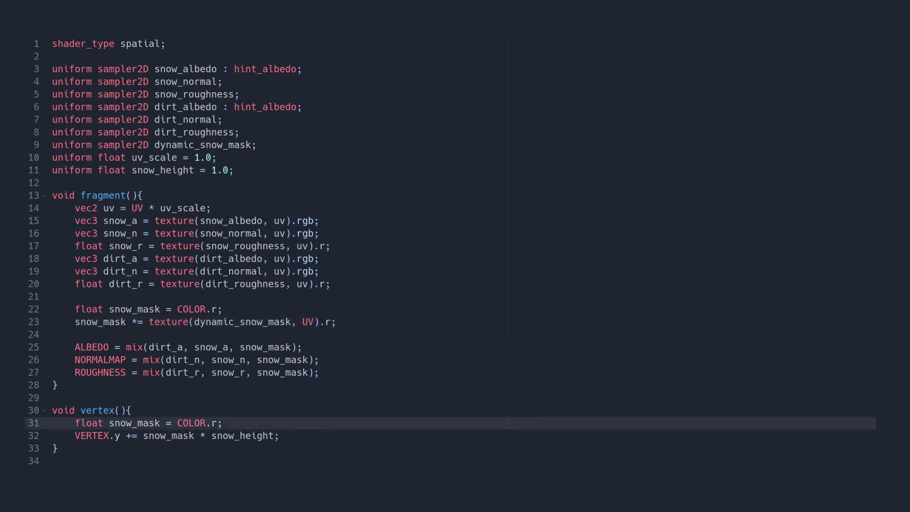
text(snow_mask *= texture(dynamic_snow_mask, U)
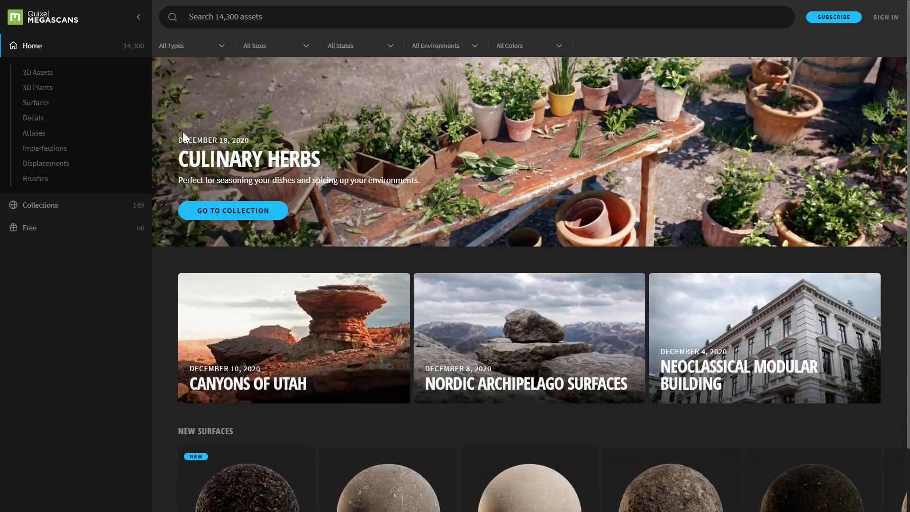
- Browse the Quixel Megascans home page of featured collections and surfaces
click(30, 228)
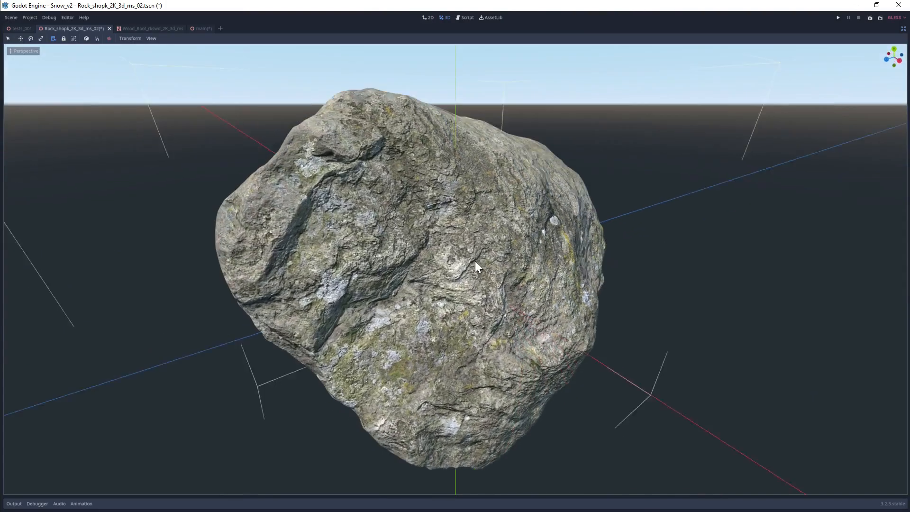
- Compute the rock's snow_mask as clamp(dot(NORMAL, up), 0.0, 1.0) in the shader
drag(475, 265, 511, 280)
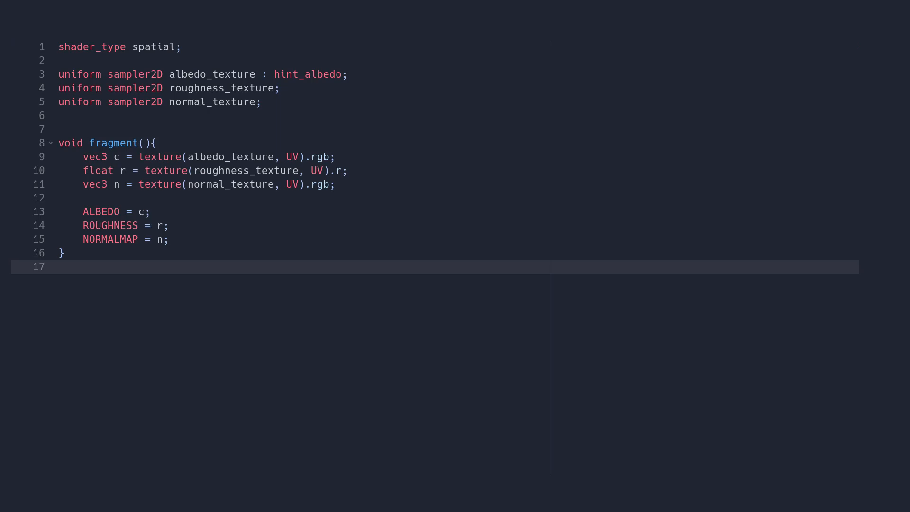
key(enter)
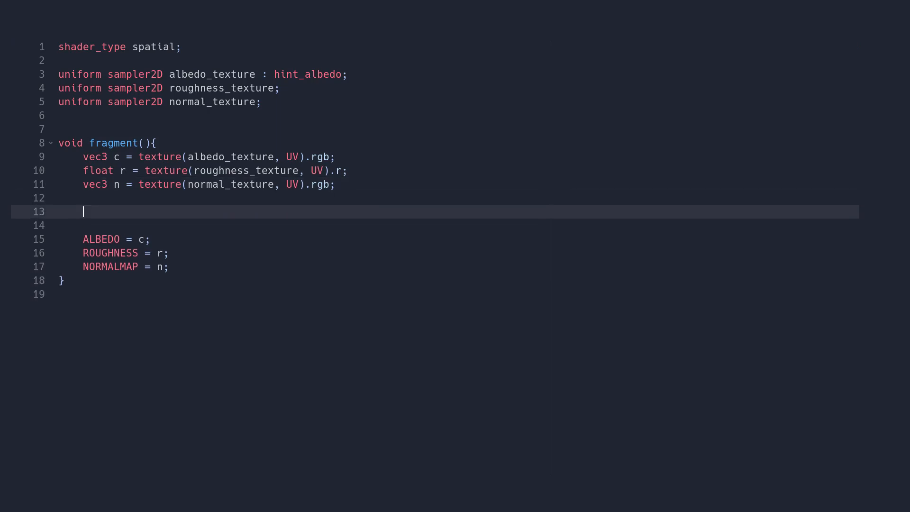
text(float snow_mask = dot(NORMAL, world_up);)
text(v)
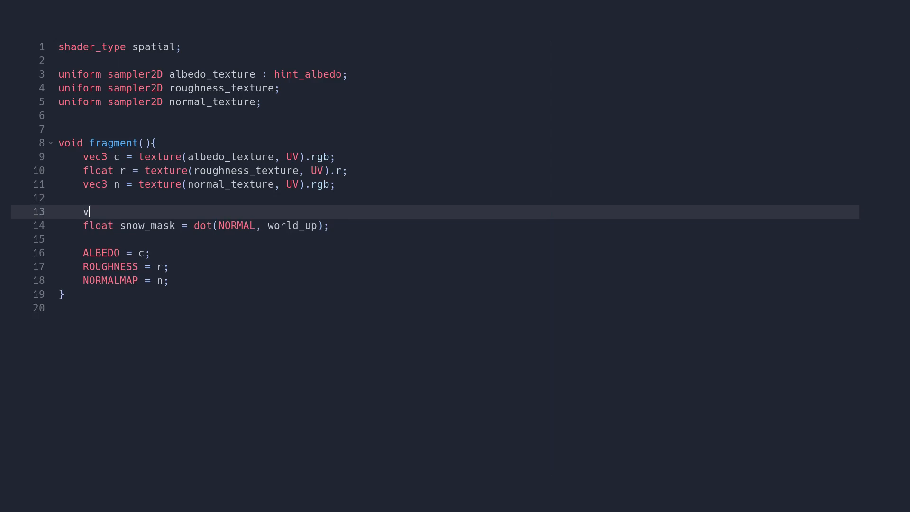
text(ec3 world_up = vec3(0.0, 1.0, 0.0);)
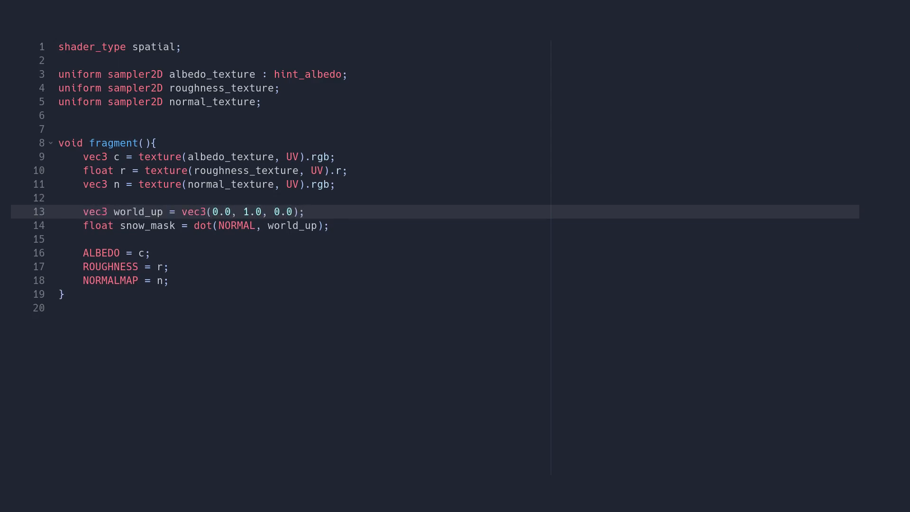
double_click(126, 211)
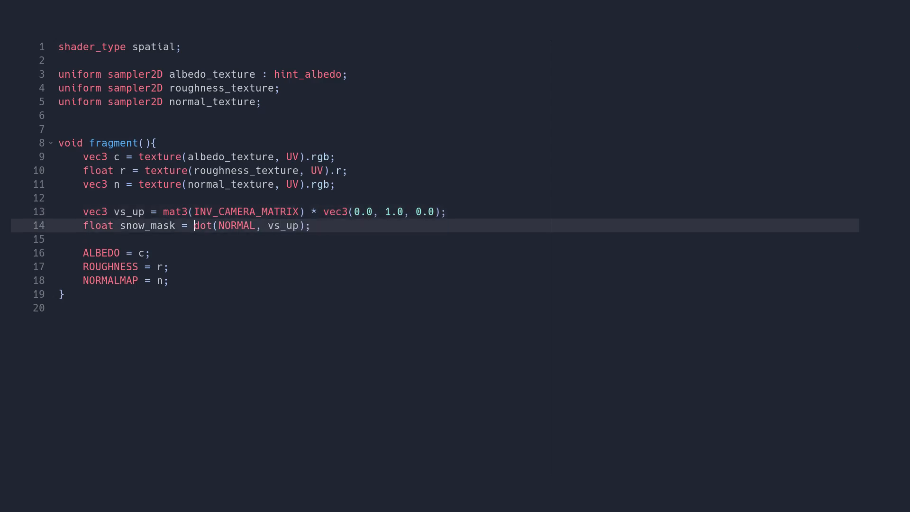
text(clamp()
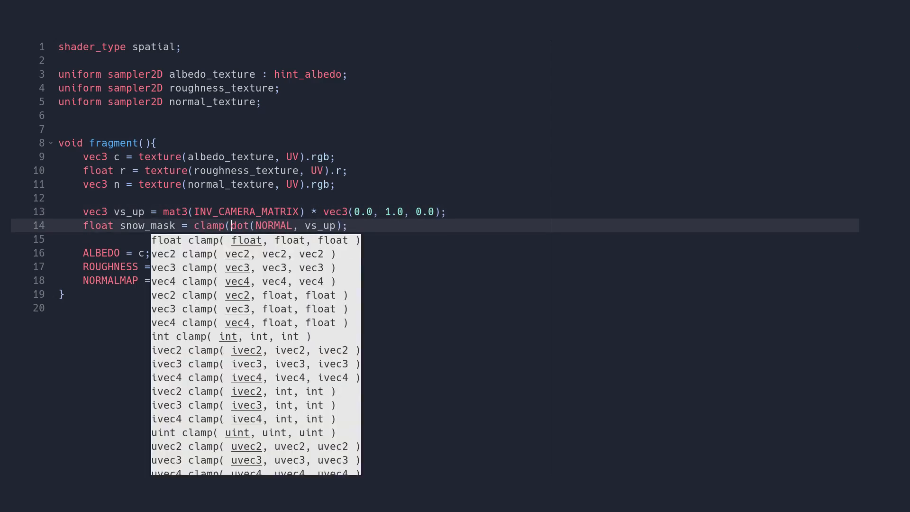
text(, 1.0)
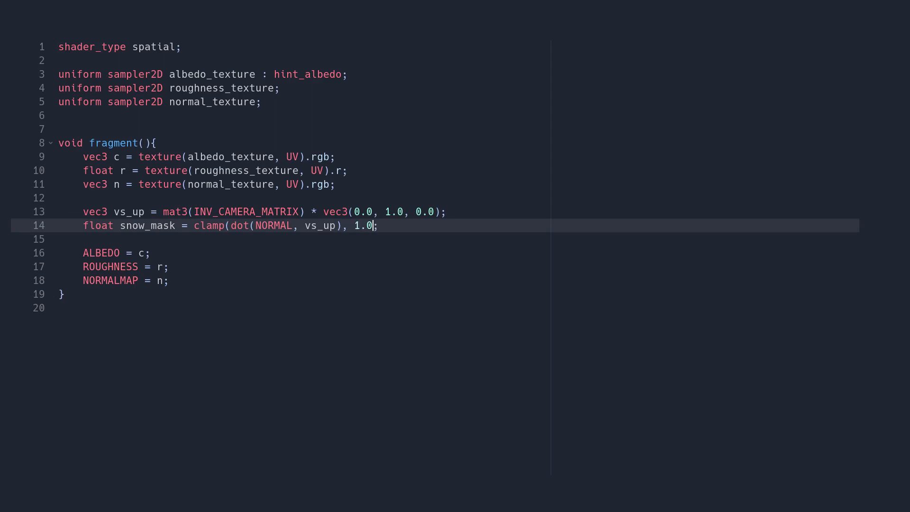
text(0.0,)
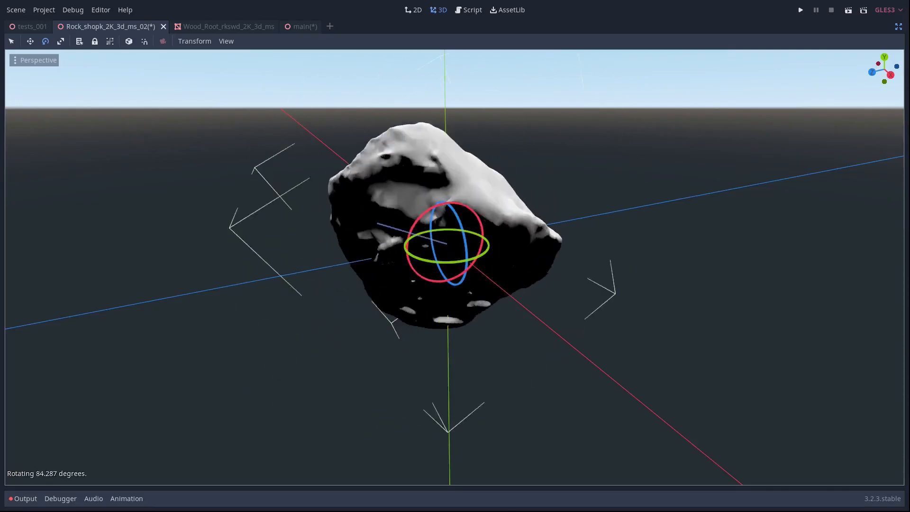
- Add snow_amount = 1.0 scaling the mask, a snow_normal_texture sampler, and Snow Uv Scale 1.641
click(472, 10)
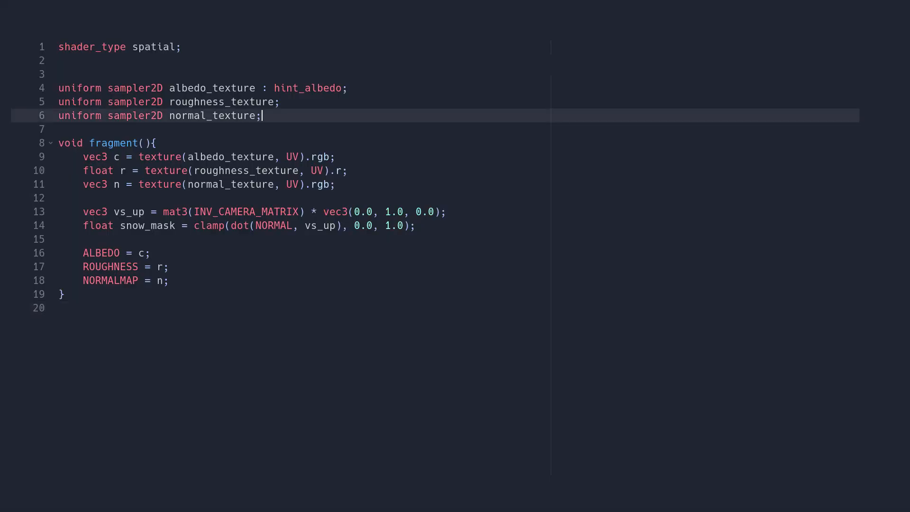
text(uniform float snow)
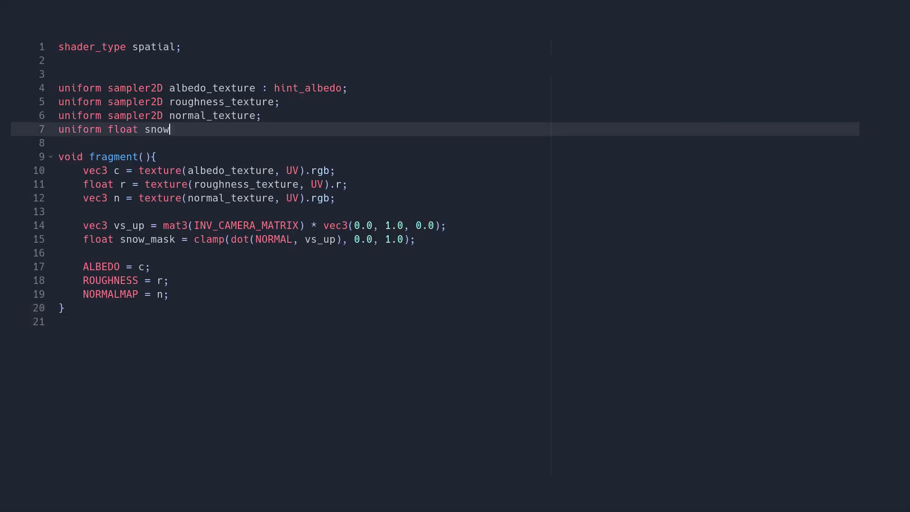
text(_amount = 1.0;)
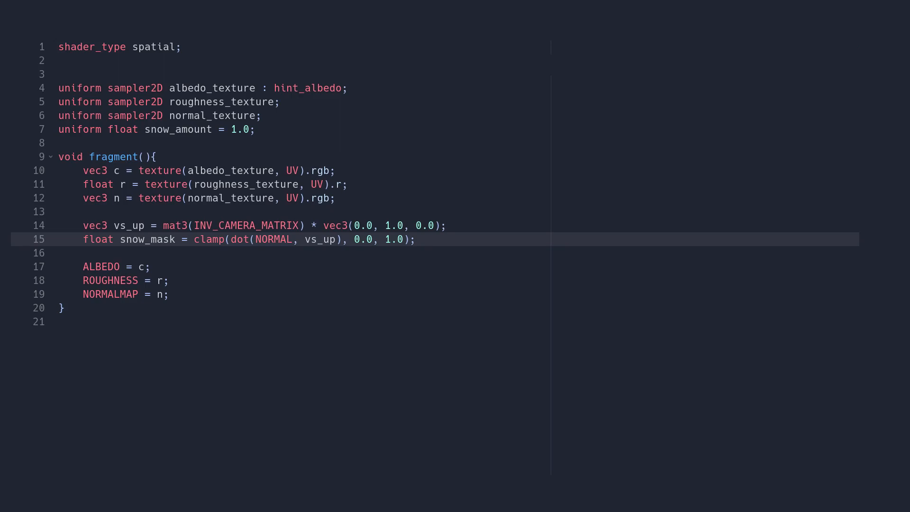
text(* snow_amount)
text(uniform s)
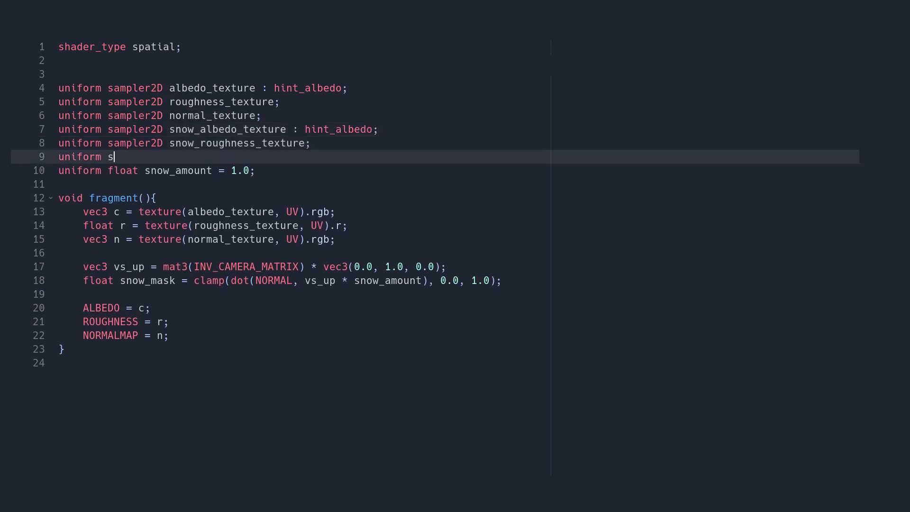
text(ampler2D snow_normal_texture;)
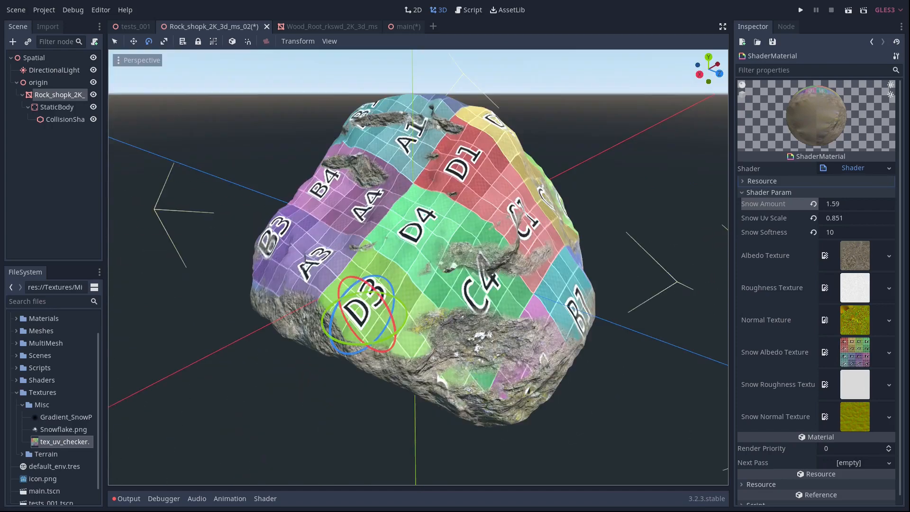
text(1.641)
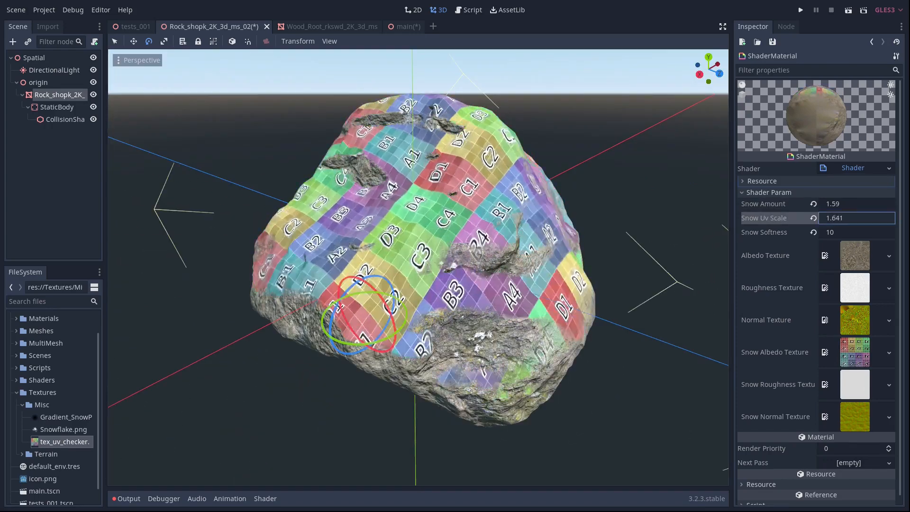
click(38, 82)
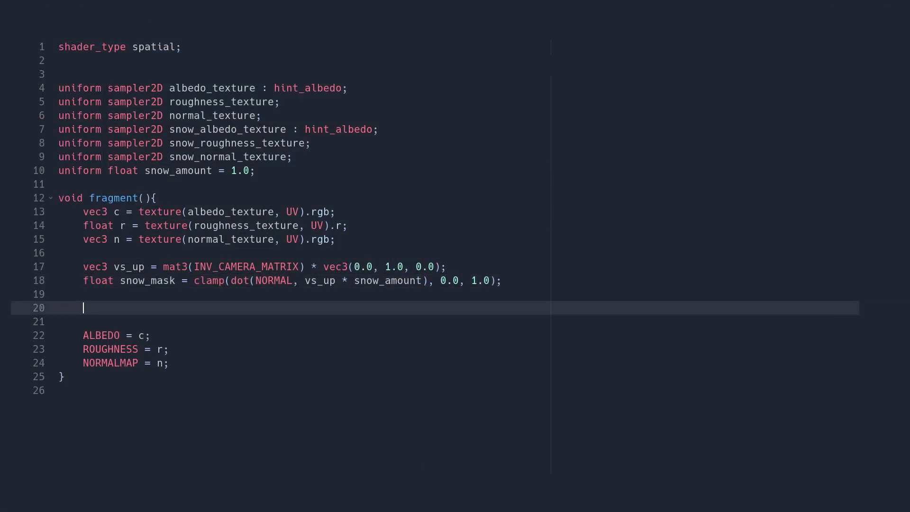
- Compute world-space ws_uv from CAMERA_MATRIX * VERTEX xz scaled by a snow_uv_scale uniform
text(vec3 ws_pos = (CAMERA_MATRIX * ve)
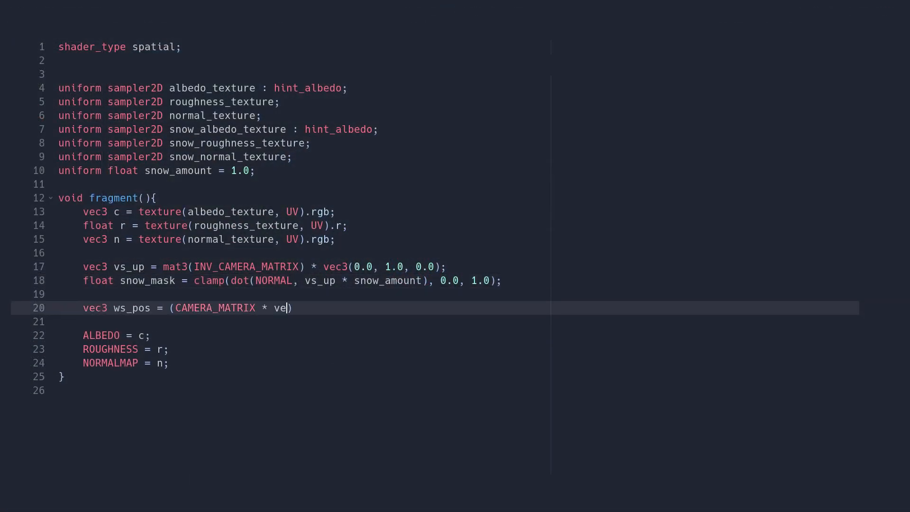
text(c4(VERTEX, 1.0)).xyz;)
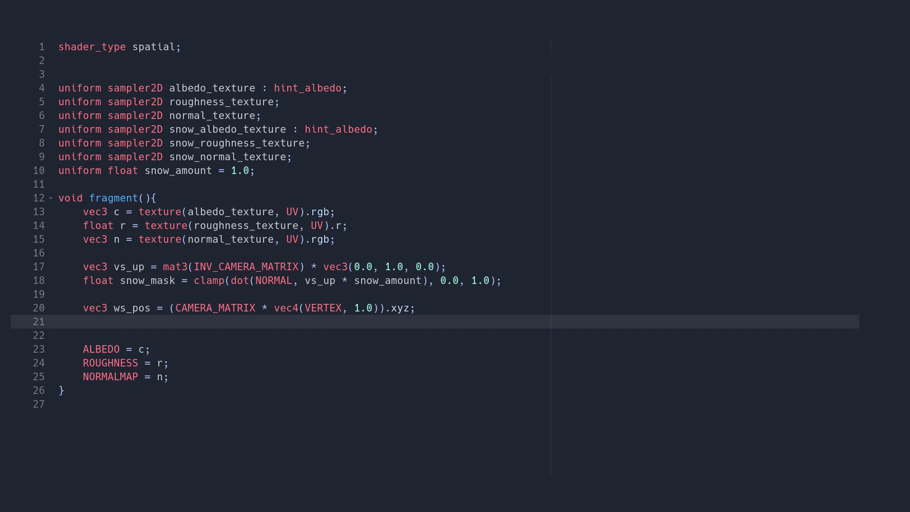
text(vec2 ws_uv = ws_pos.xz * snow_uv_scale;)
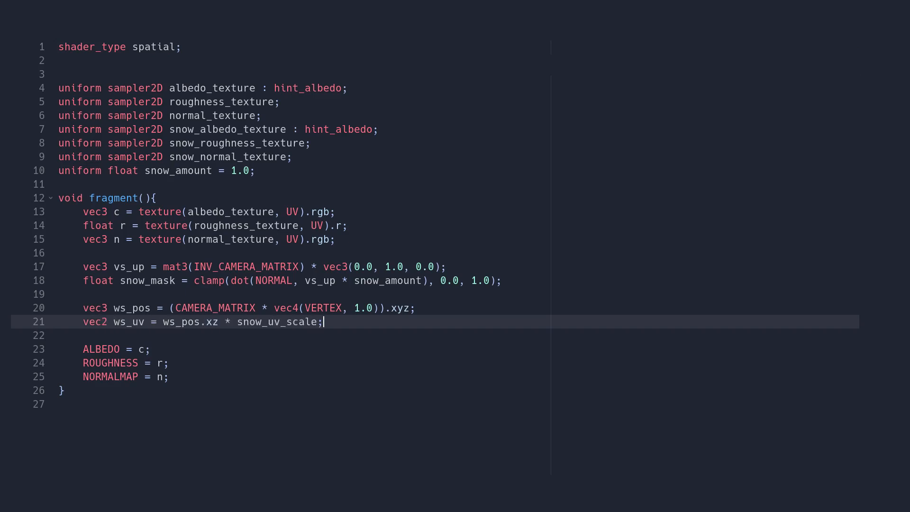
key(Enter)
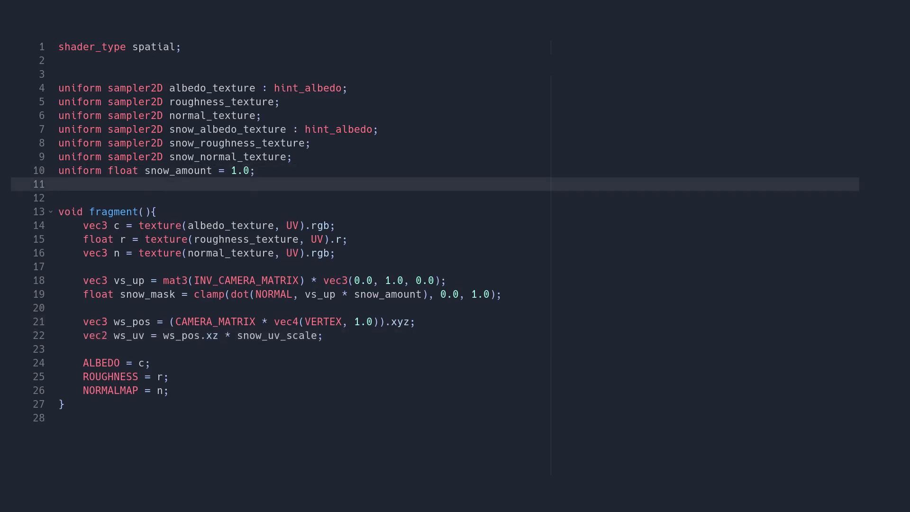
text(uniform float snow_uv_scale = 1.0;)
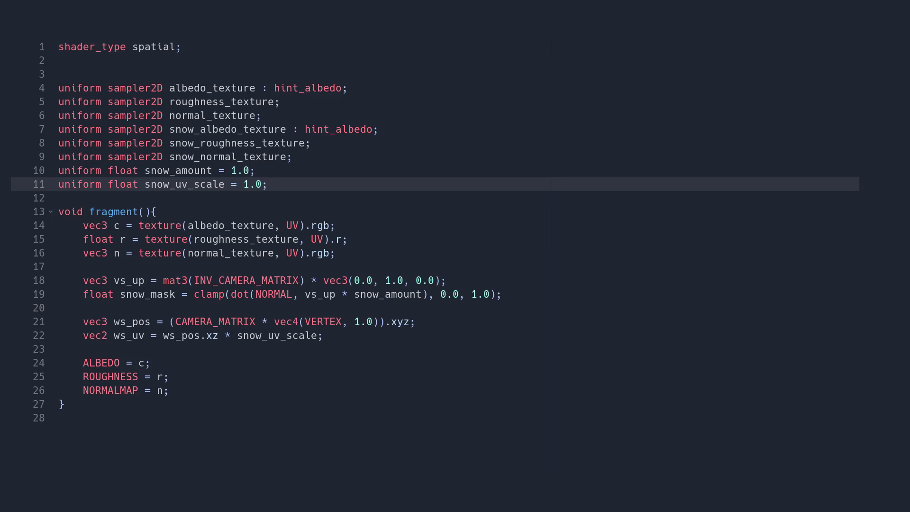
- Mix snow albedo and normals by snow_mask, sharpened with pow by snow_softness = 10.0
text(vec3 snow_c = texture(snow_albedo_texture, ws_u)
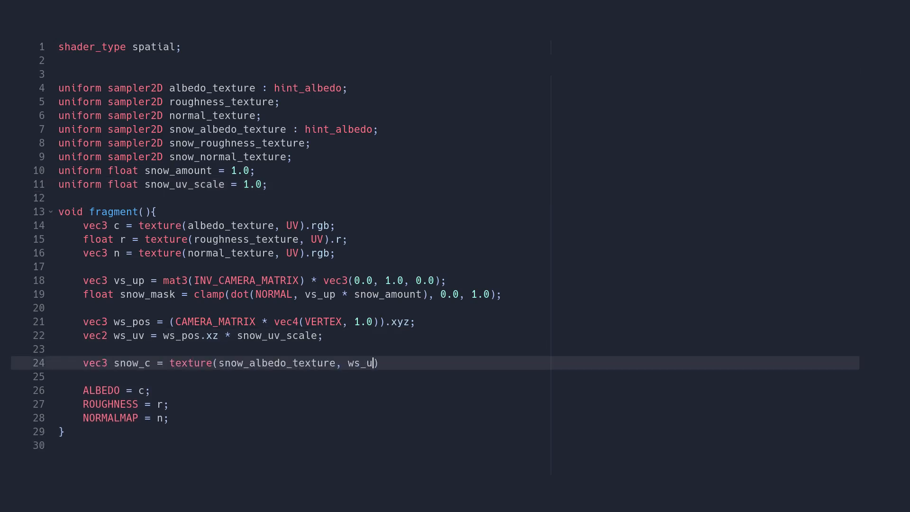
text(v).rgb;)
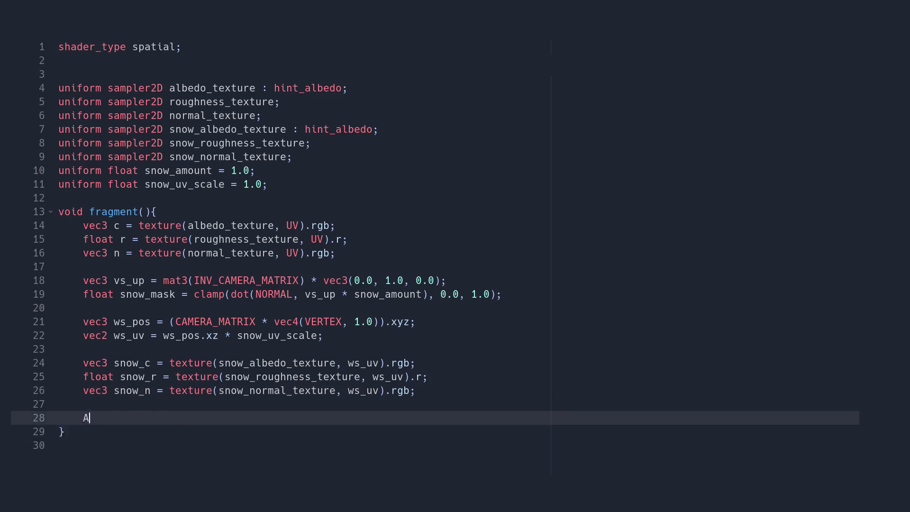
text(LBEDO = mix(c, snow_c, snow_mask);)
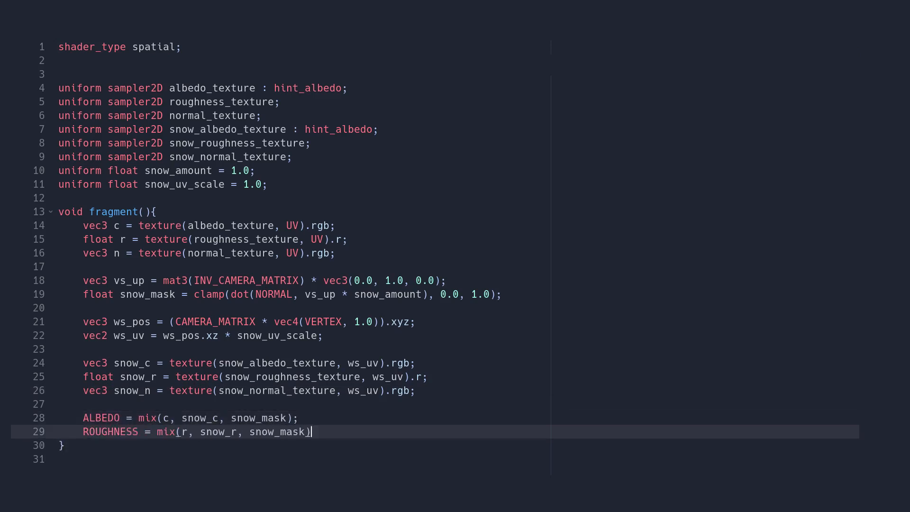
text(NORMALMAP = mix(n, snow_n, snow_mask);)
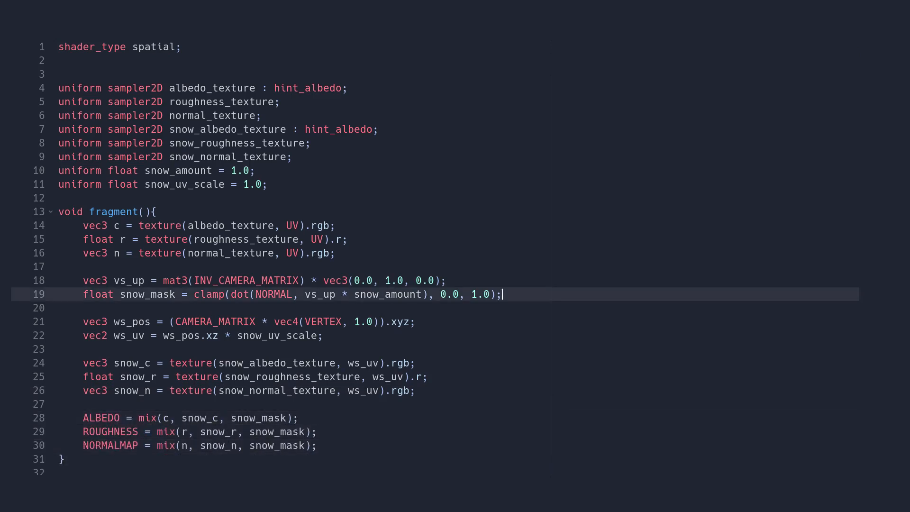
text(snow_ma)
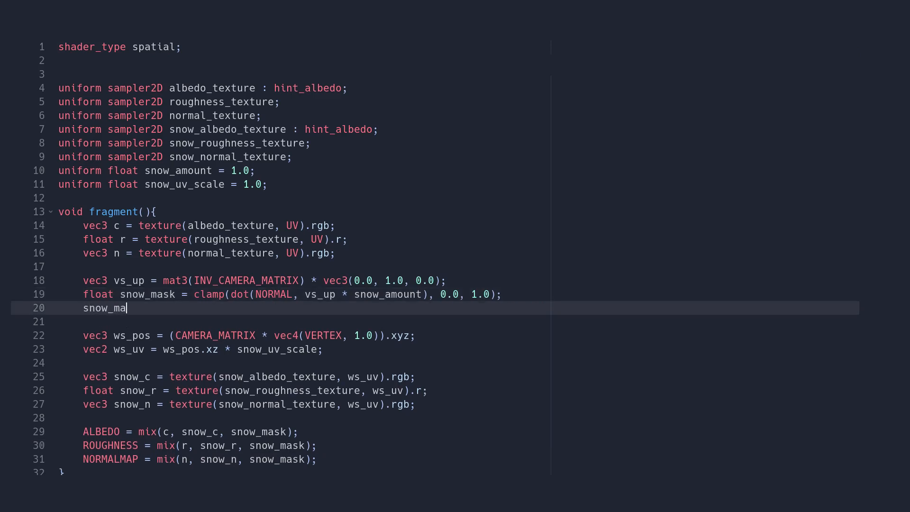
text(sk = pow(snow_mask, snow_softness);)
click(458, 198)
text(uniform f)
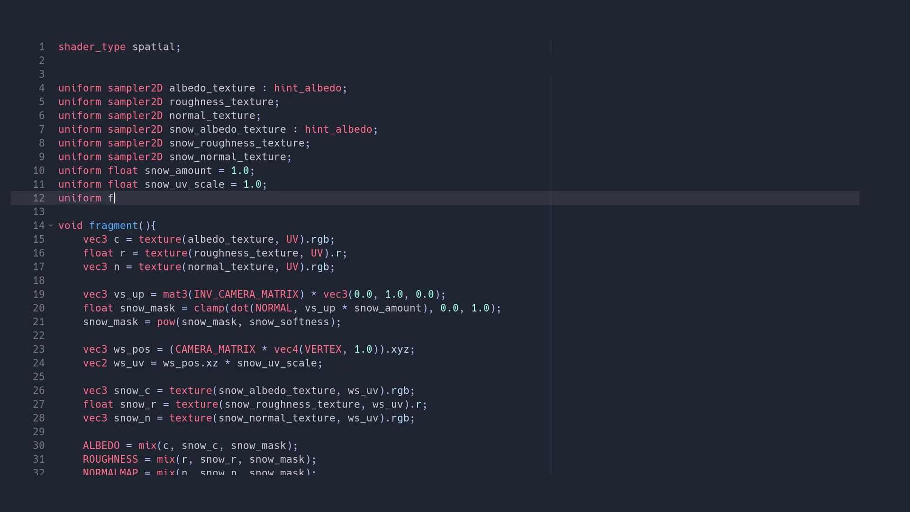
text(loat snow_softness = 10.0;)
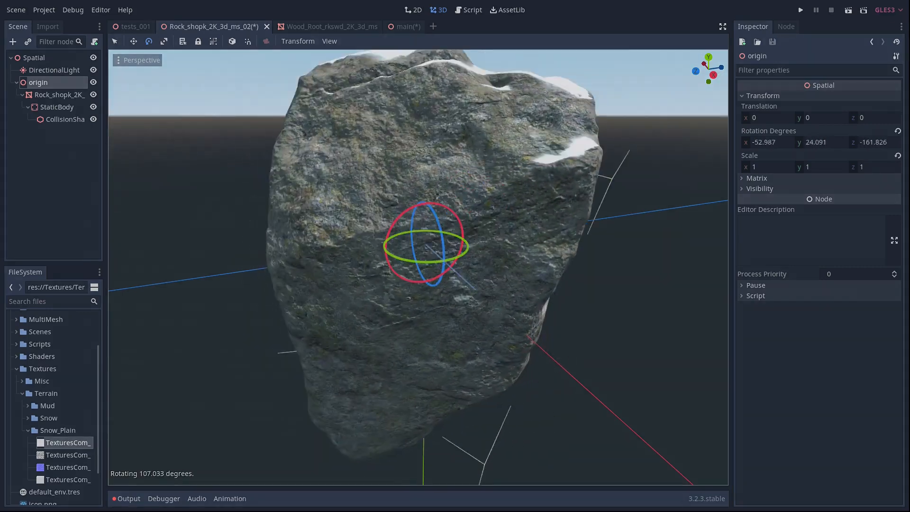
- Add n_unpacked = n * 2.0 - 1.0 and start the UDN-blended n_blended normal line
click(467, 10)
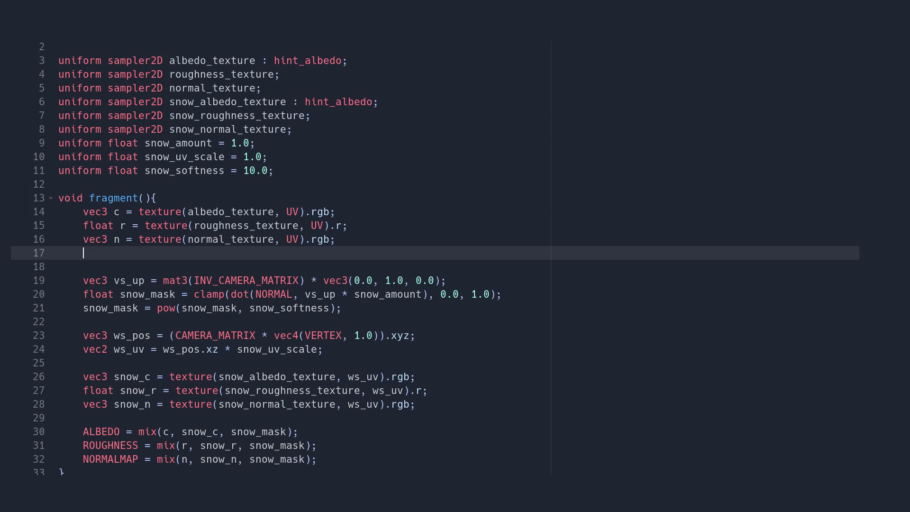
text(vec3 n_unpacked = n * 2.0)
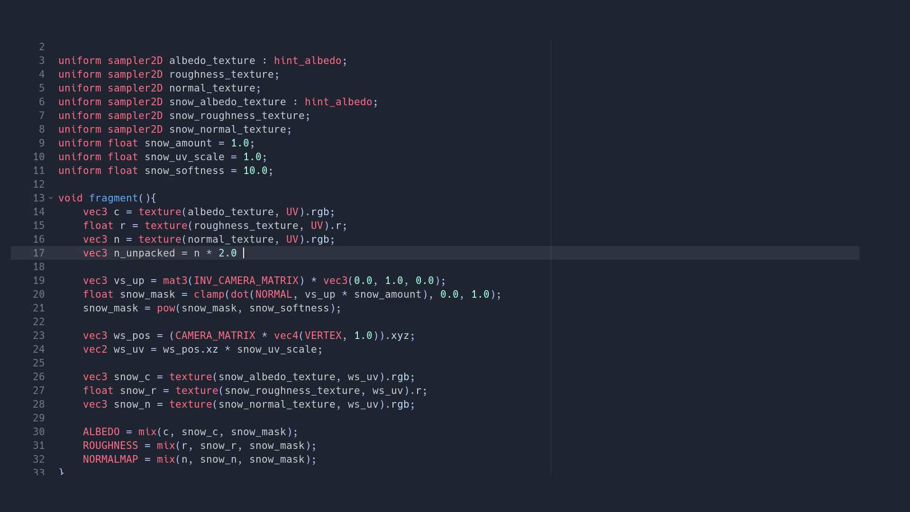
text(- 1.0;)
text(vec3 vs_n = n_t + n_b;  // viewspace normalmap vector)
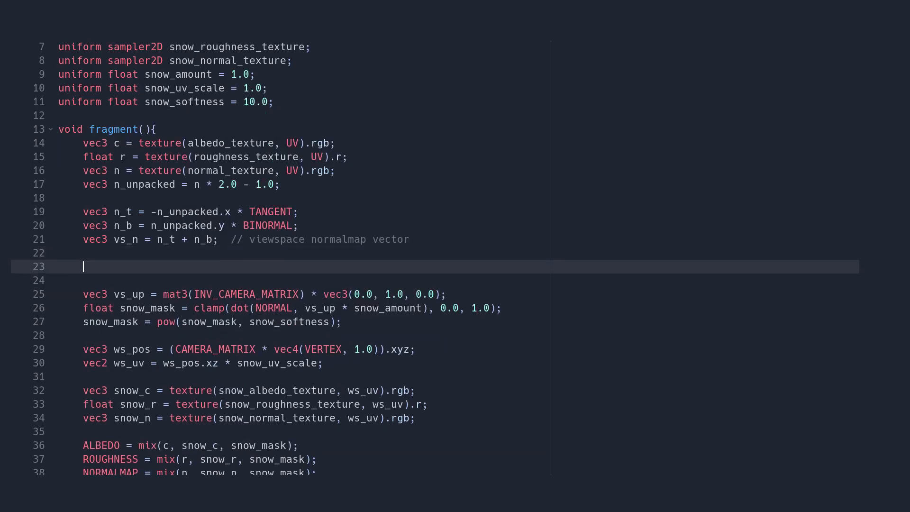
text(vec3 n_blended = normalize()
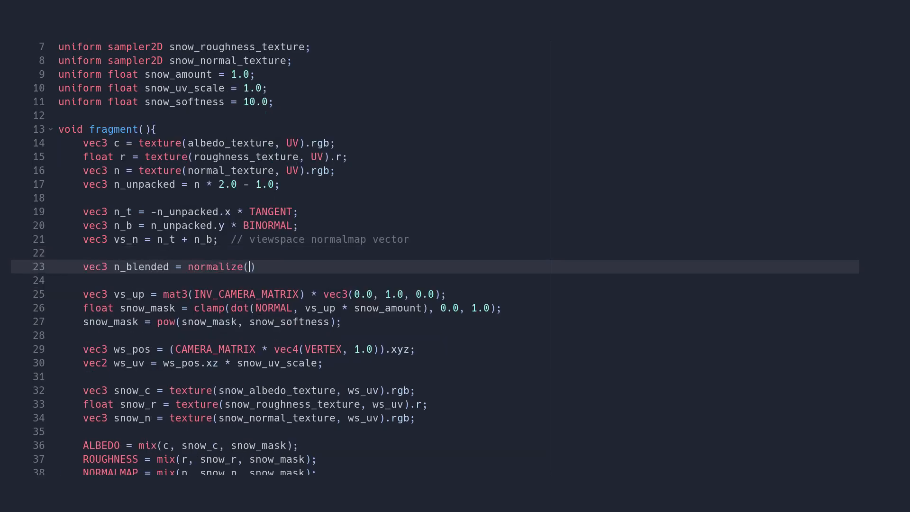
text(vec3(vs_n.xy + NORMAL.xy, NORMAL.z)); // UD)
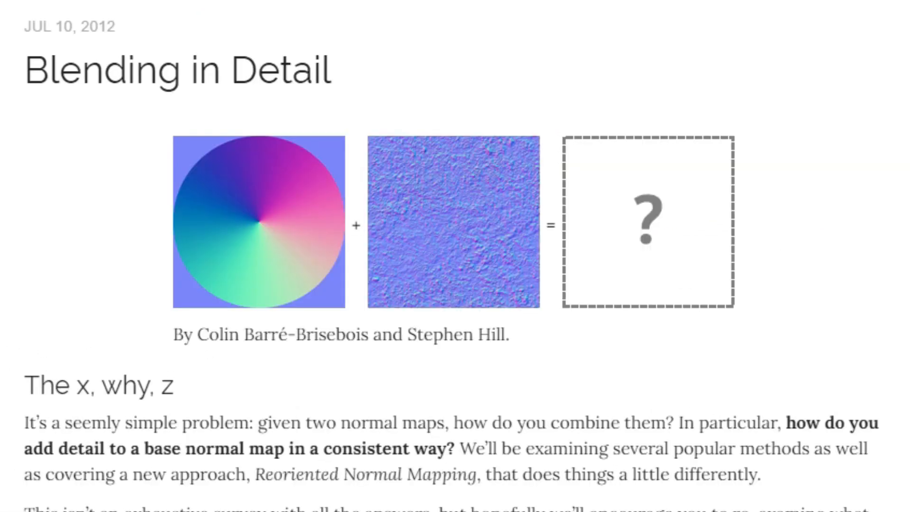
- Scroll the Blending in Detail article down to the Linear Blending section
scroll(down, 3)
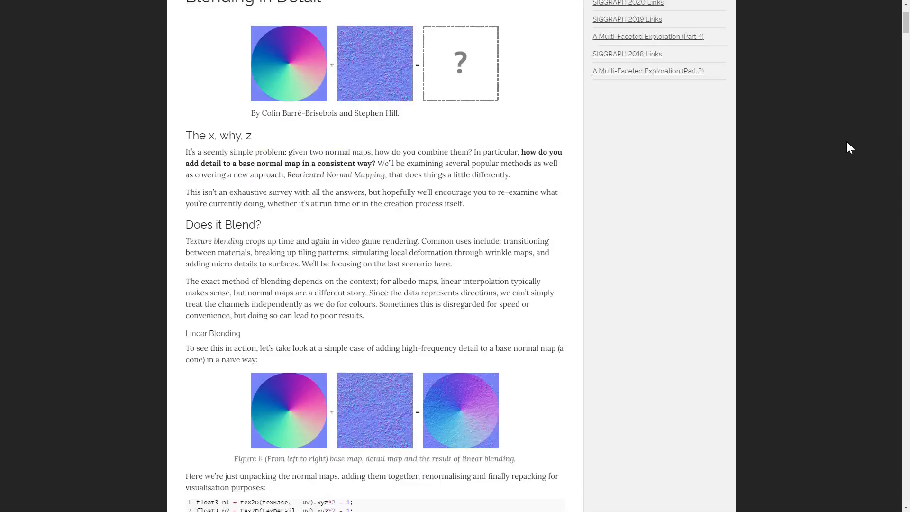
scroll(down, 3)
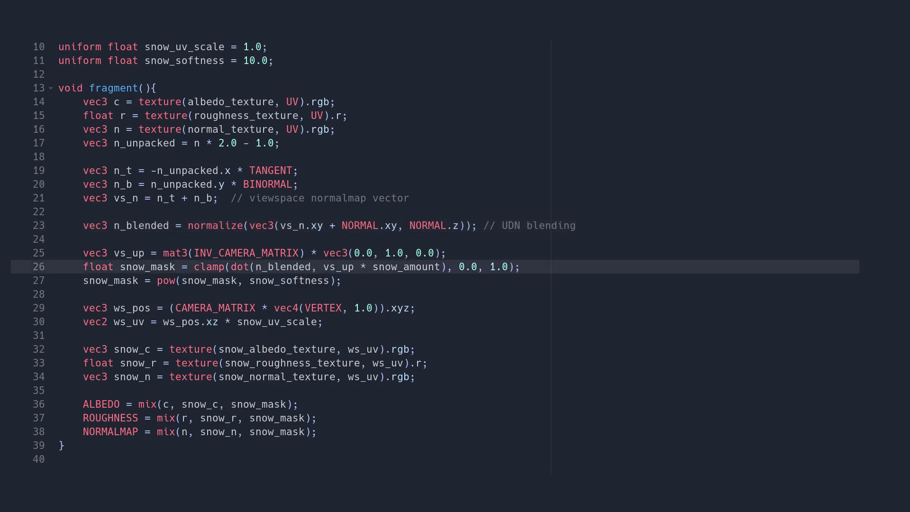
- Preview the normal-masked rock snow, then add snow_dynamic_mask and world_size = 16 uniforms
click(439, 10)
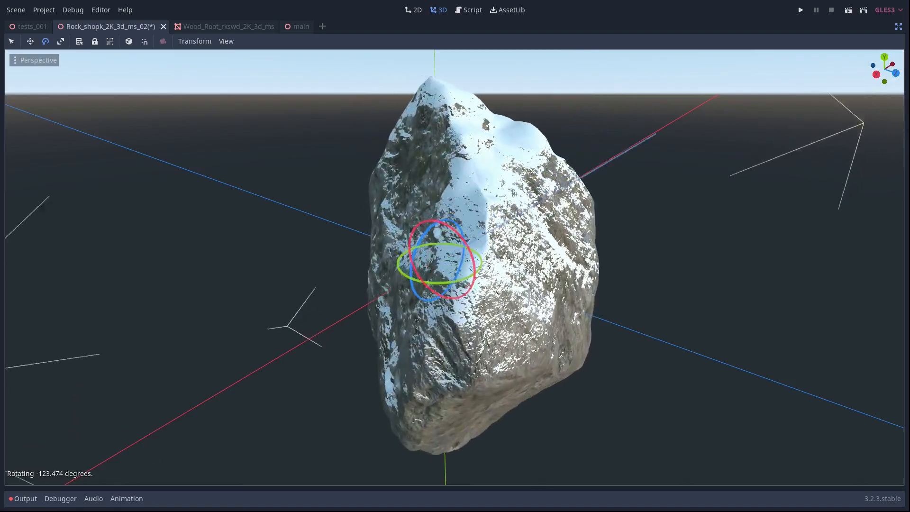
click(470, 10)
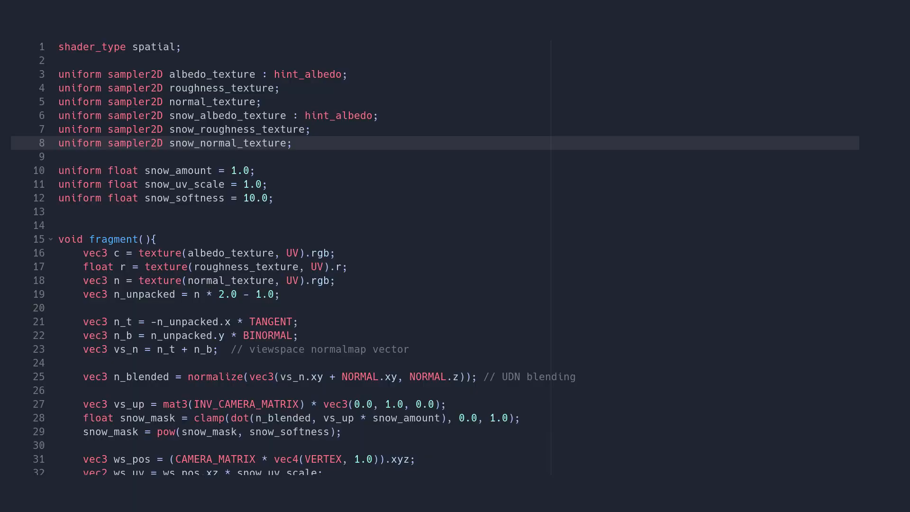
text(uniform sample)
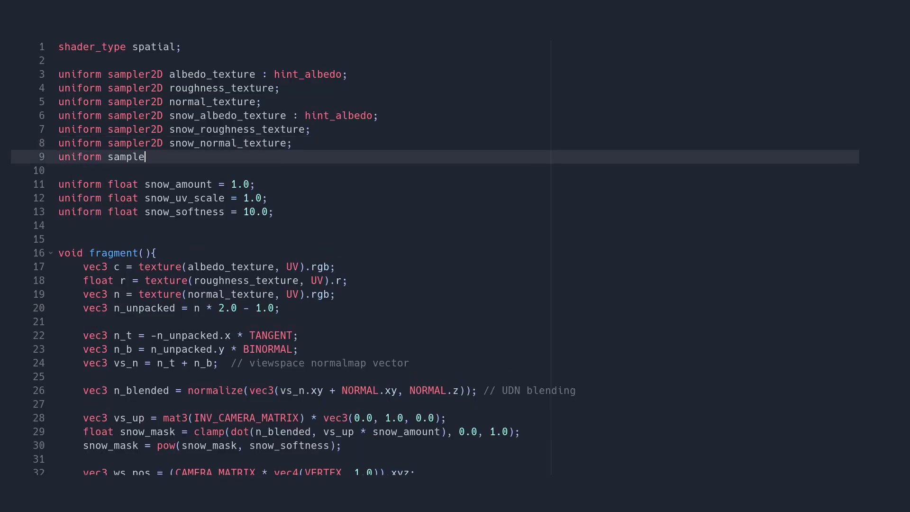
text(r2D snow_dynamic_mask;)
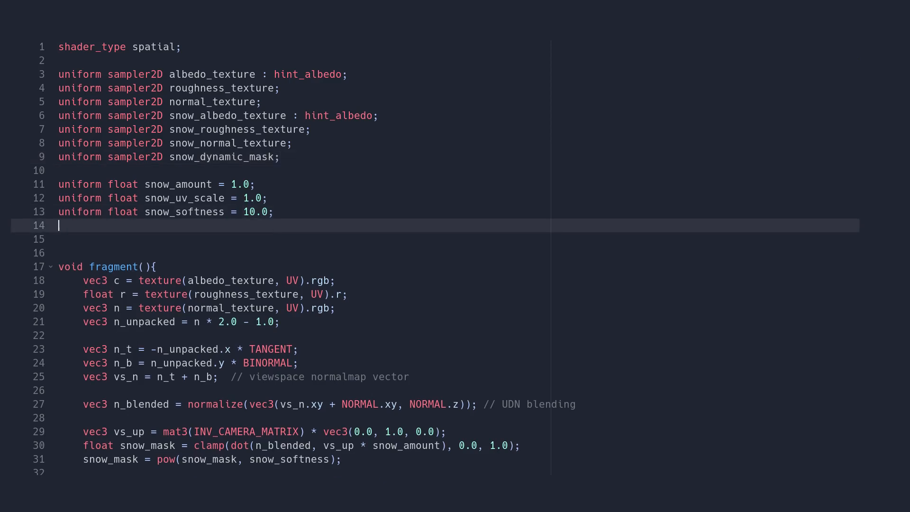
text(uniform float world_size = 16;)
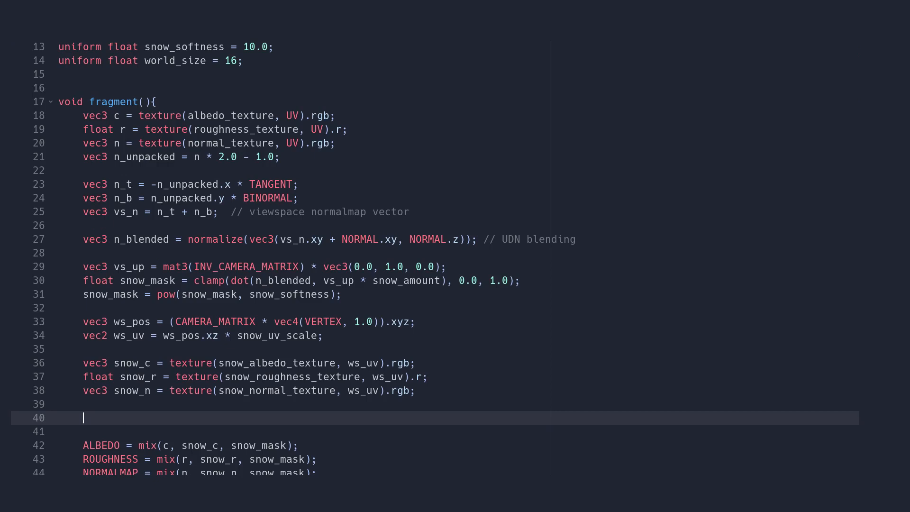
- Compute snow_uv from ws_pos.xz and world_size, and sample dyn_mask from snow_dynamic_mask
text(vec2 snow_uv = (ws_pos.xz + world_size) / (2.0 * world_size);)
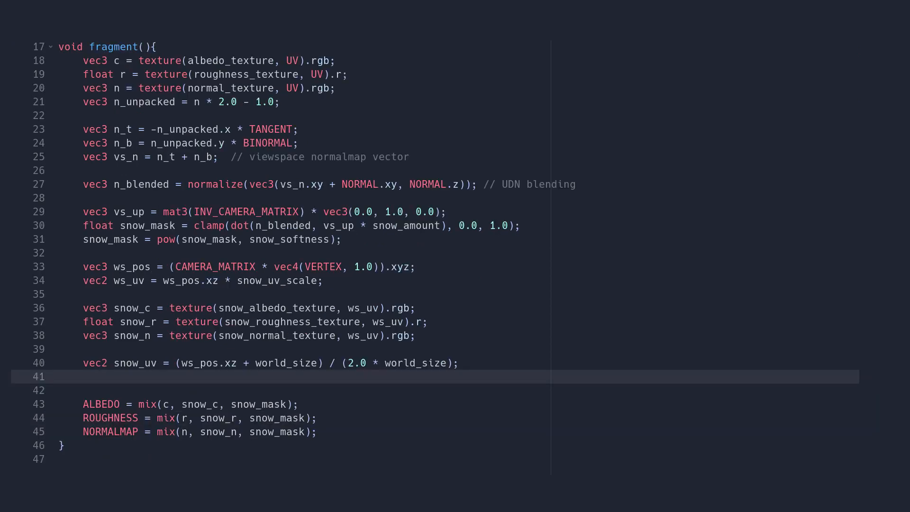
text(float dyn_mask = texture(snow_dynamic_mask,)
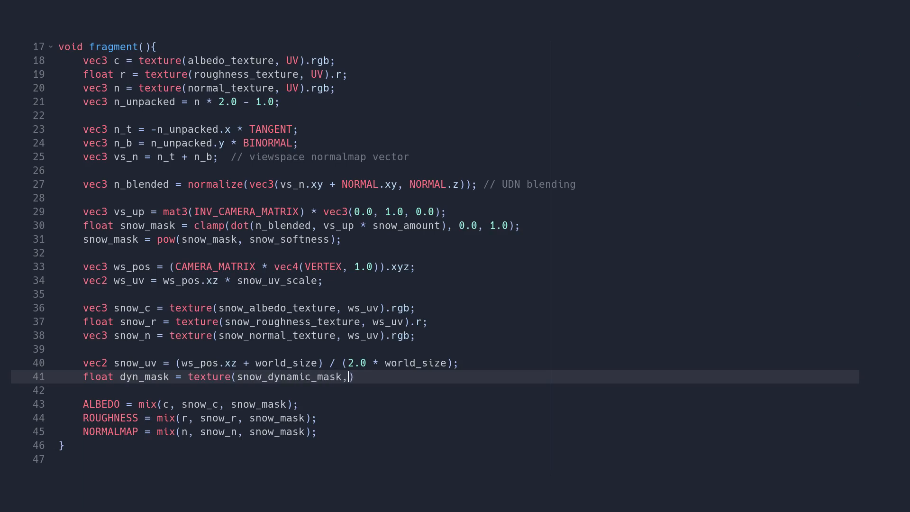
text(snow_uv).r;)
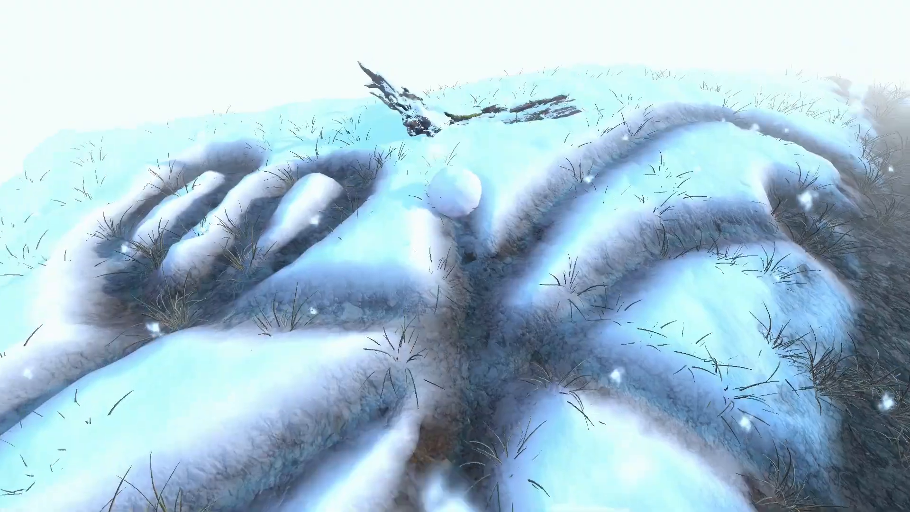
mouse_move(455, 256)
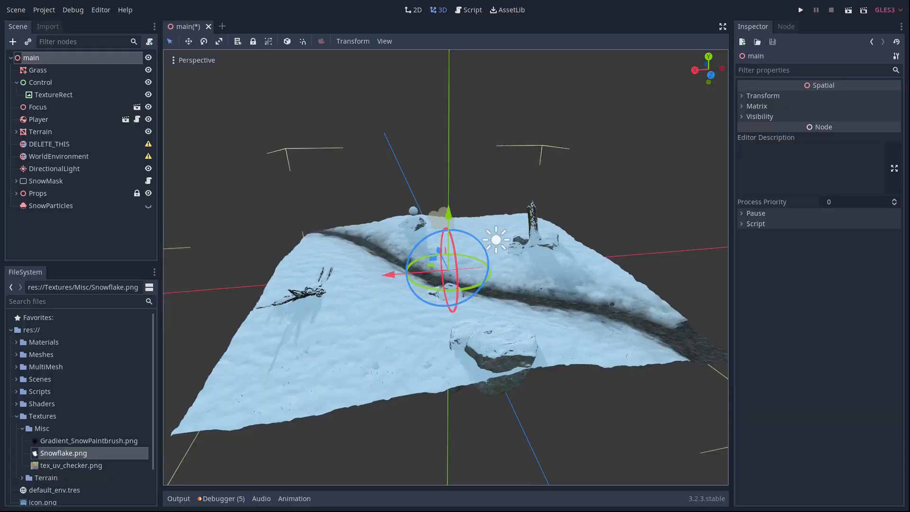
- Add a Particles node with a new ParticlesMaterial: box emission, 1024 amount, direction (1,-2,0), spread 30
click(861, 178)
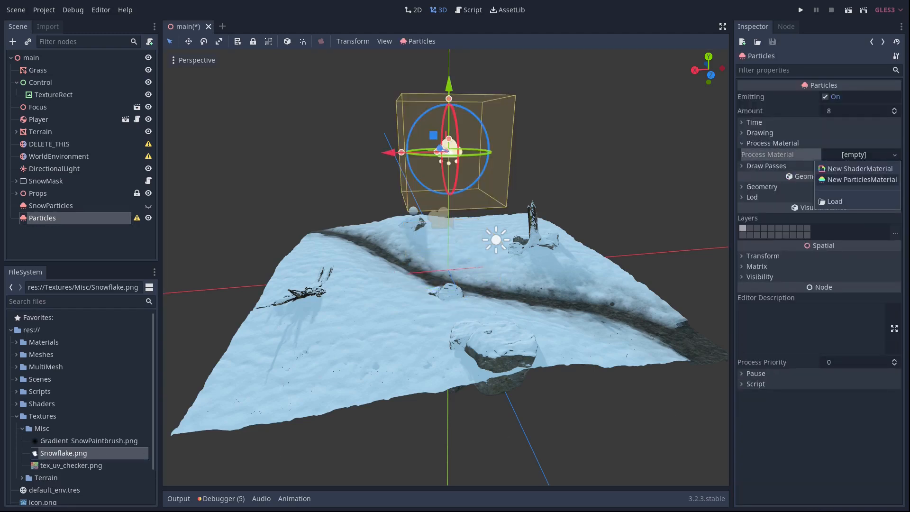
click(861, 179)
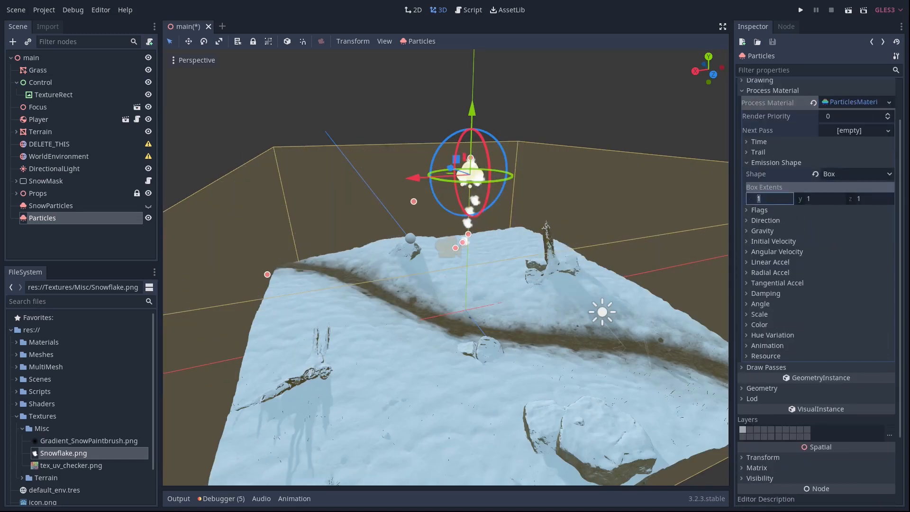
text(16)
text(-2)
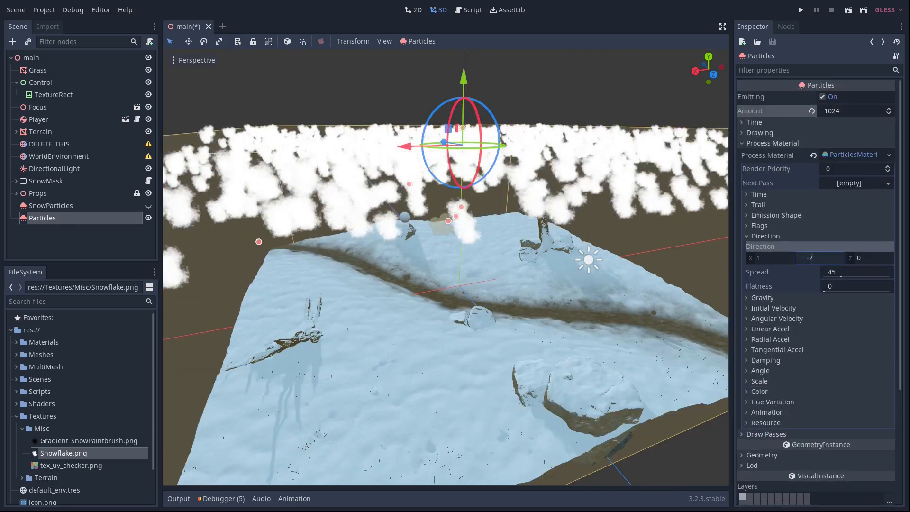
text(30)
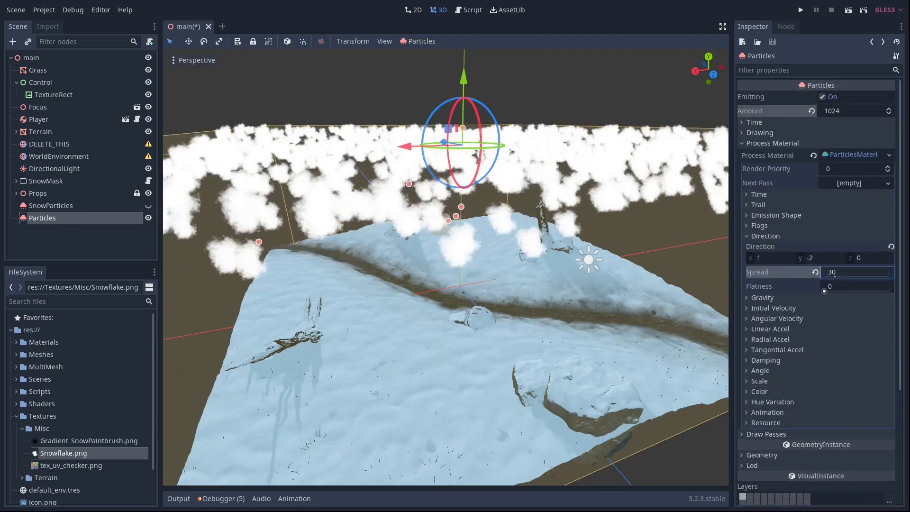